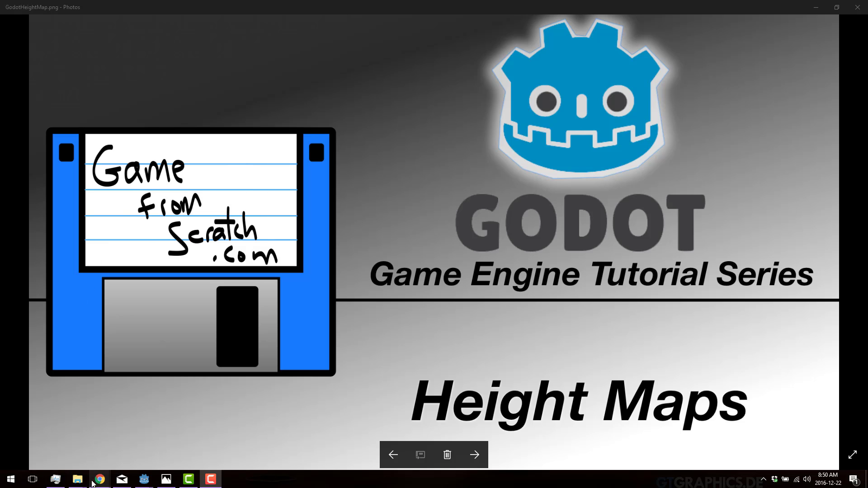
Launch Blender and delete the default cube.
left_click(98, 478)
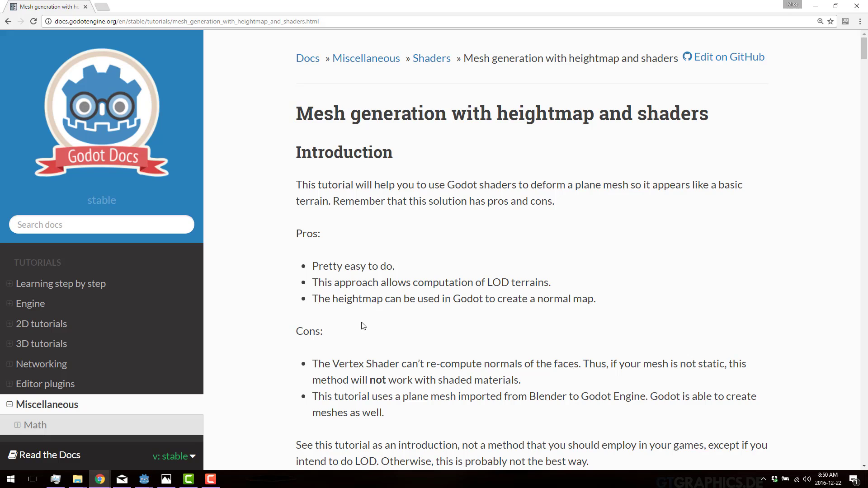
mouse_move(439, 326)
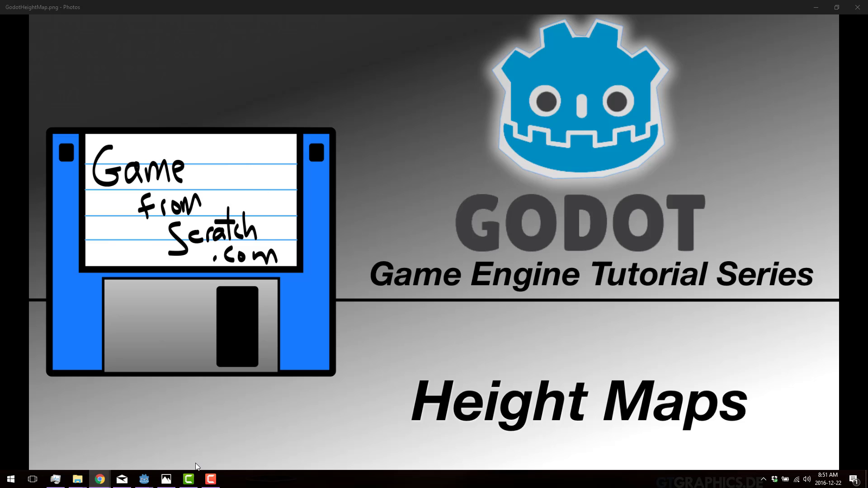
type("blen")
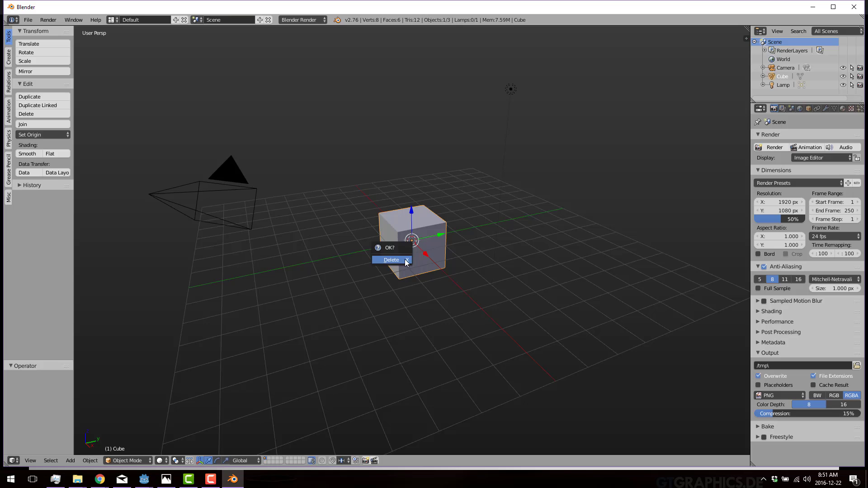
left_click(390, 259)
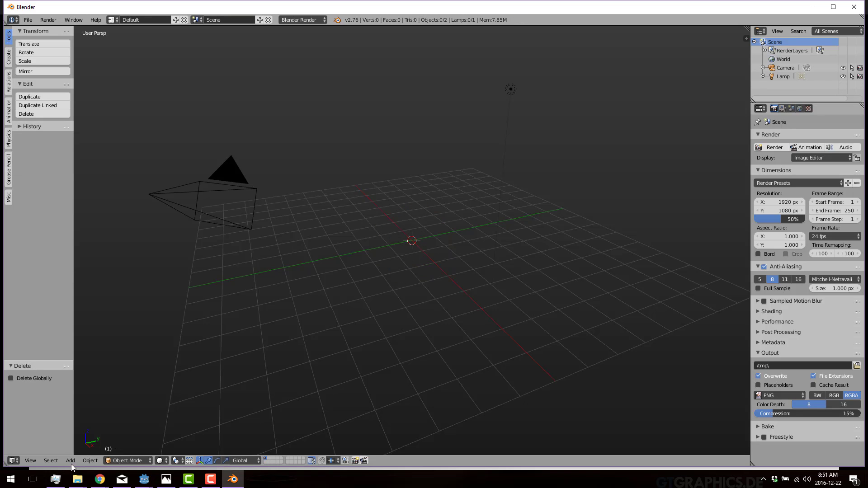
Add a grid mesh with 100 subdivisions and enter Edit Mode.
left_click(71, 460)
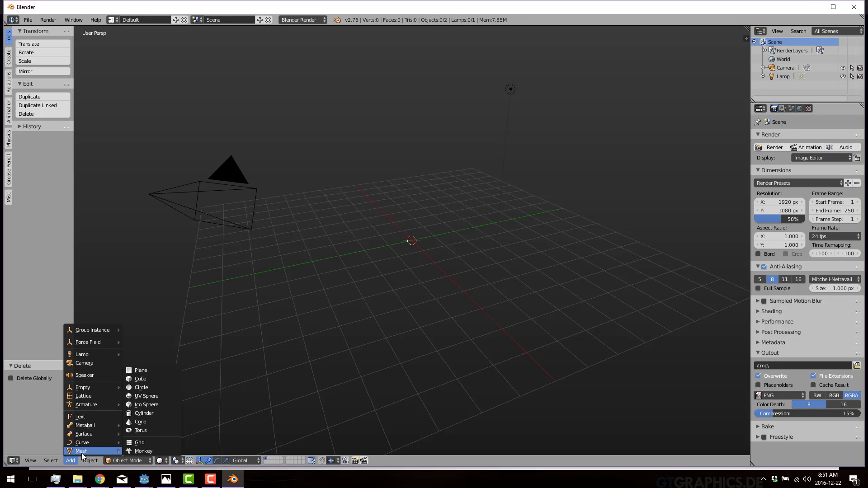
left_click(139, 442)
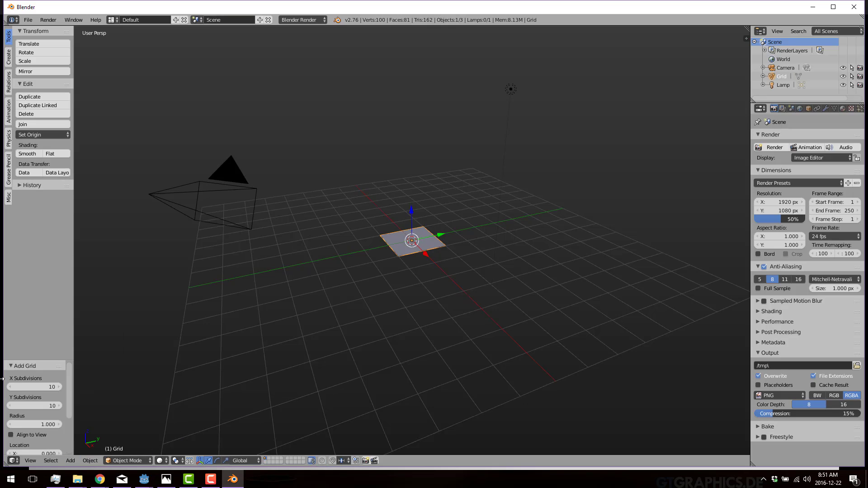
left_click(34, 387)
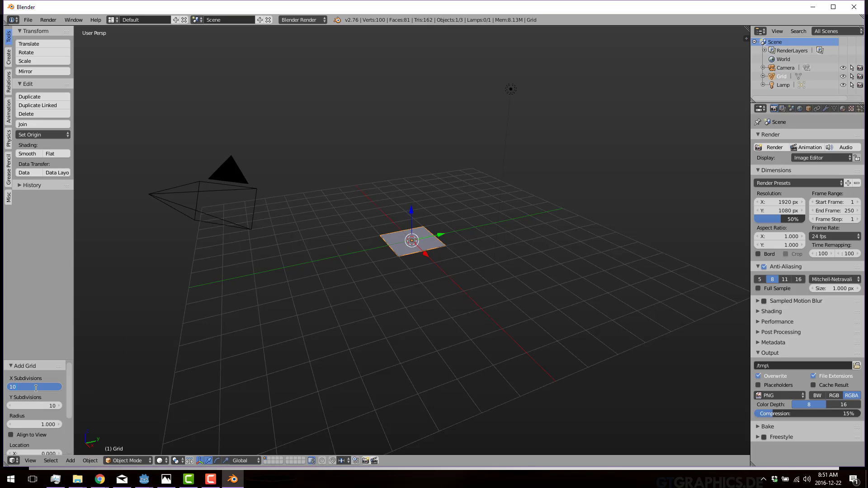
type("100")
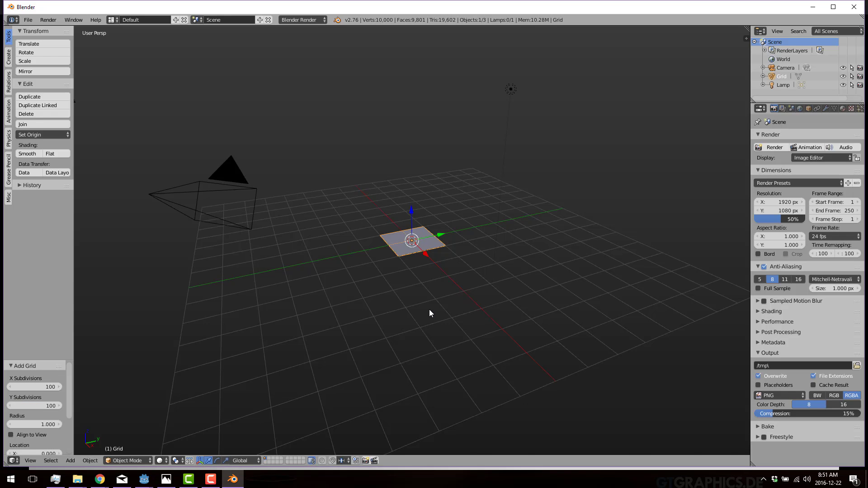
key("Tab")
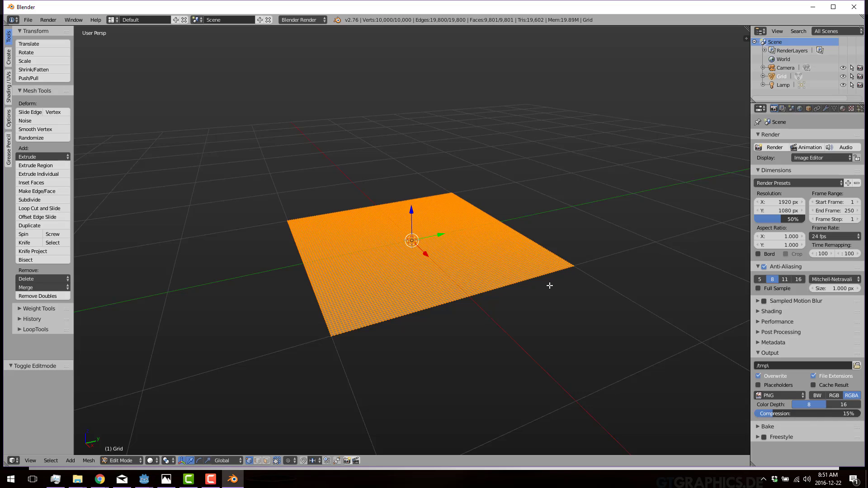
mouse_move(477, 37)
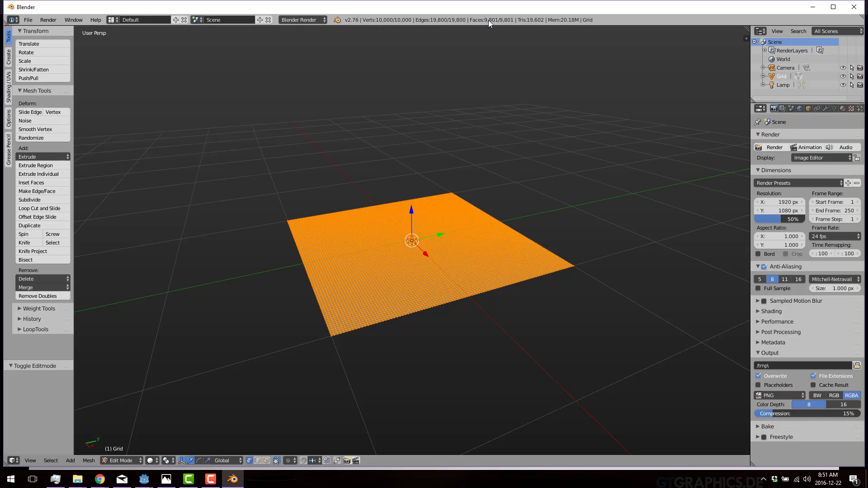
mouse_move(479, 25)
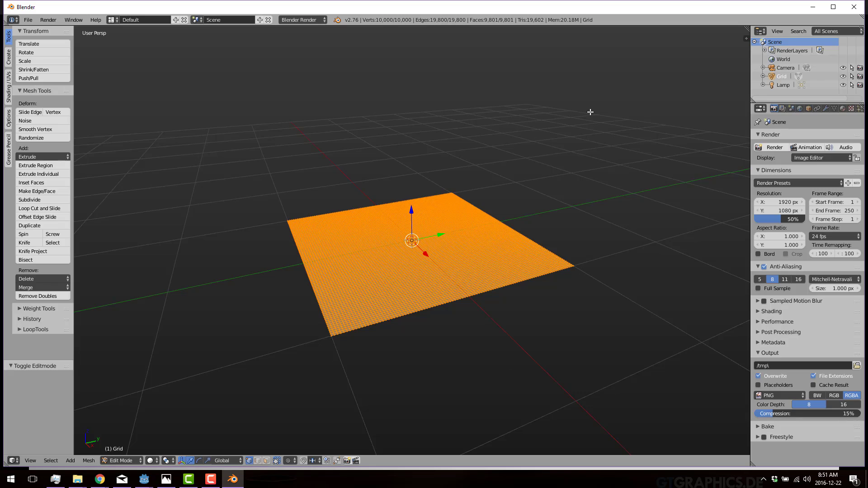
mouse_move(192, 259)
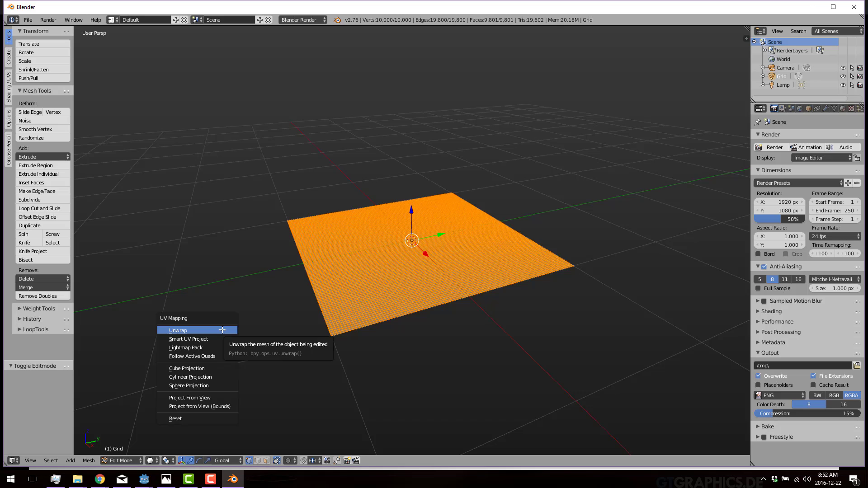
Unwrap the grid's UVs using the angle-based Unwrap option.
left_click(178, 330)
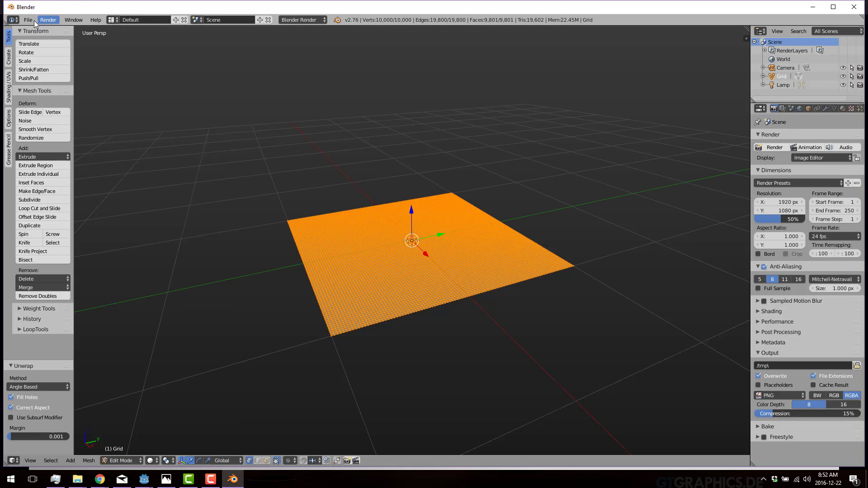
Export the grid as Wavefront plane.obj on the Desktop, then minimize Blender.
left_click(28, 19)
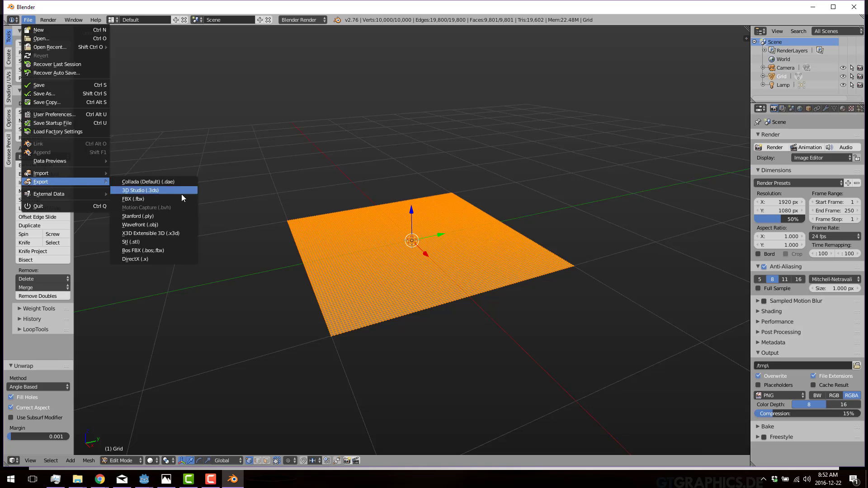
mouse_move(144, 233)
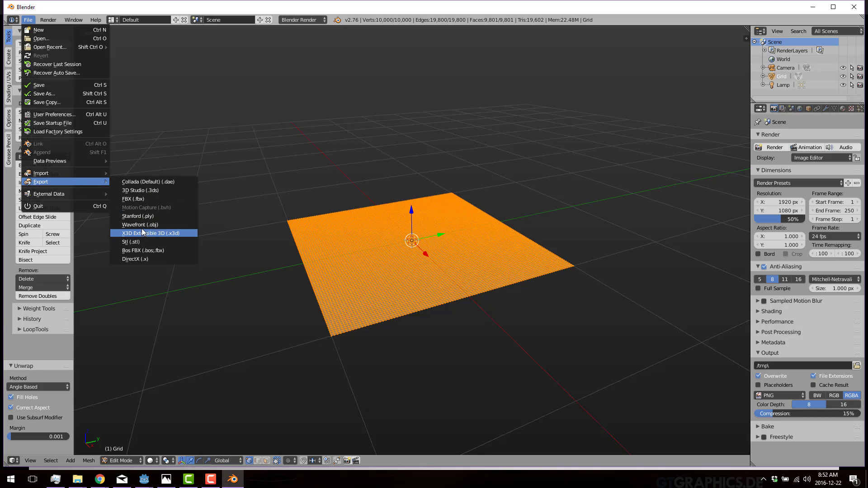
left_click(140, 225)
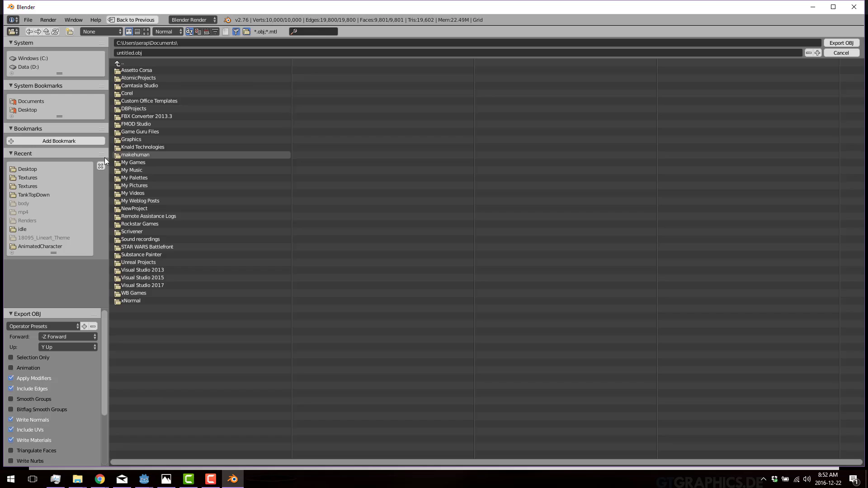
left_click(27, 169)
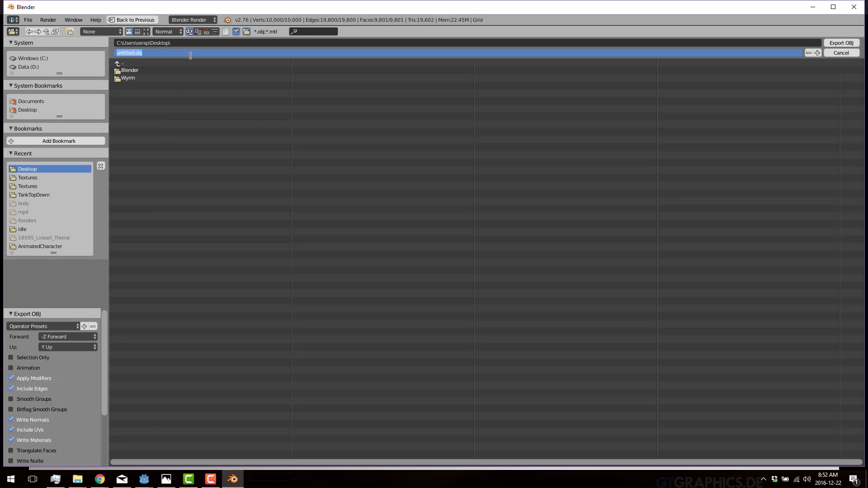
type("plane.obj")
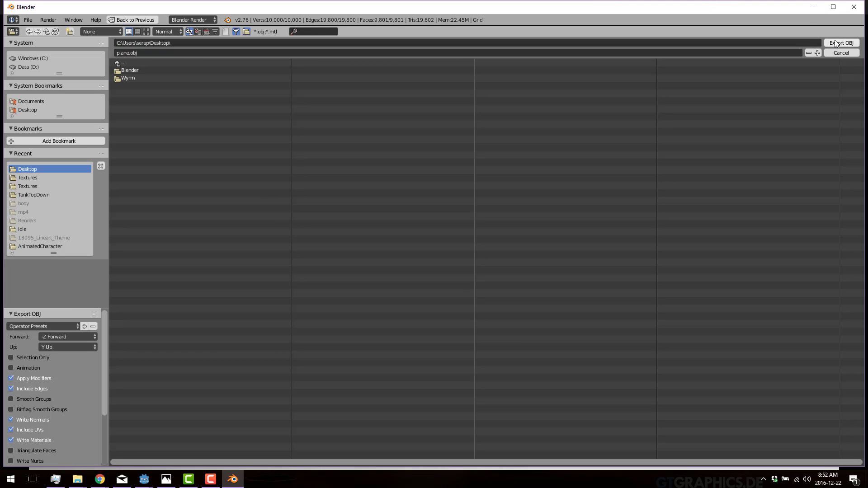
left_click(840, 42)
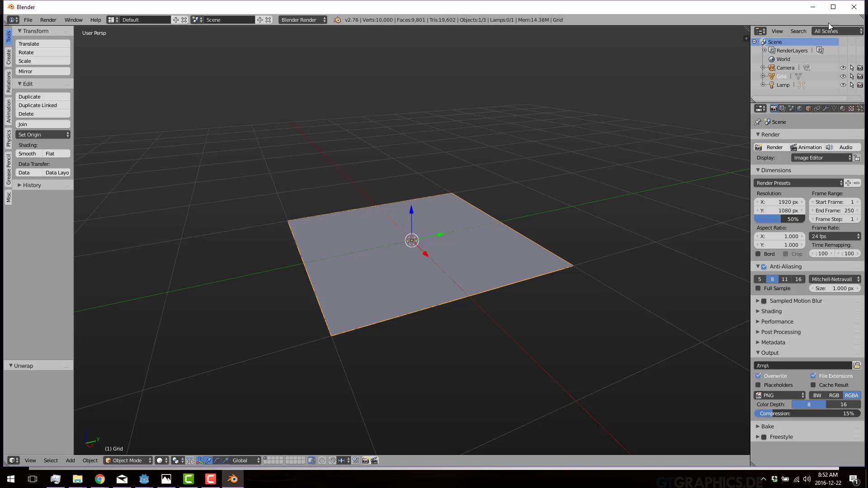
left_click(853, 6)
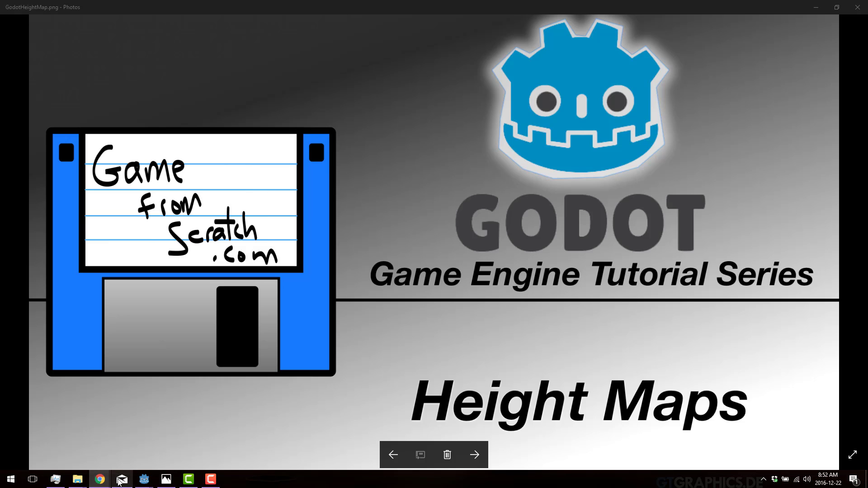
Switch to Godot, create a Spatial root node, and select it.
left_click(144, 479)
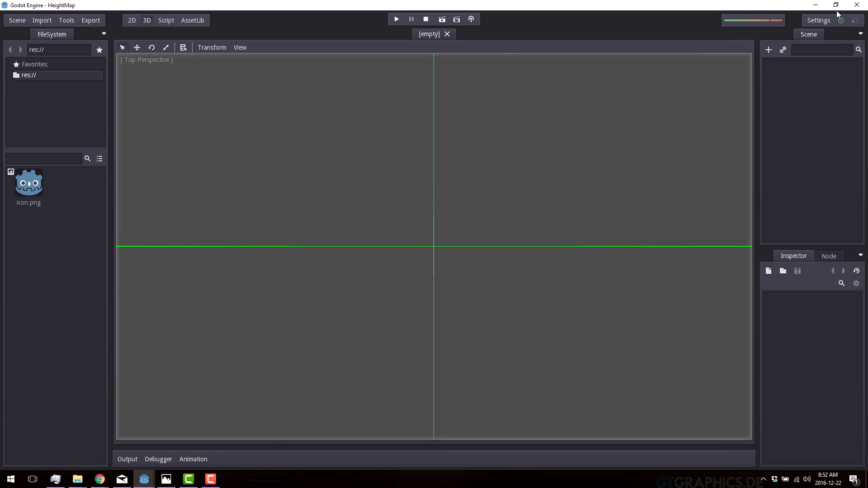
left_click(769, 50)
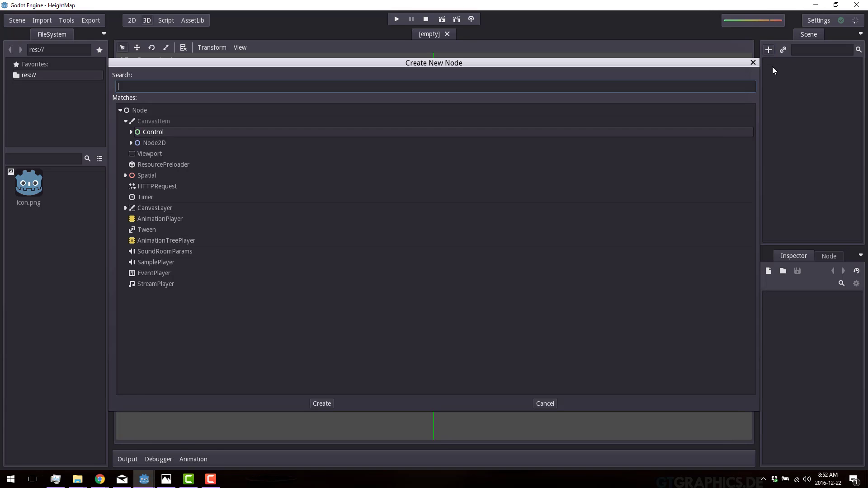
type("spat")
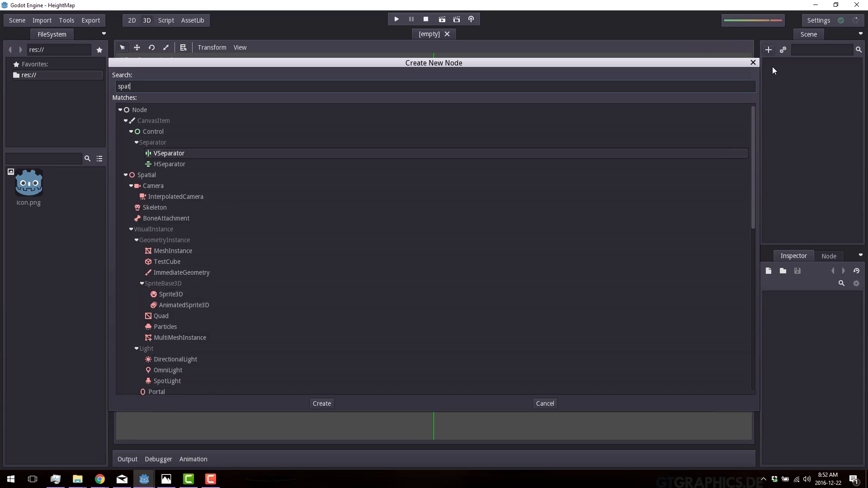
type("ial")
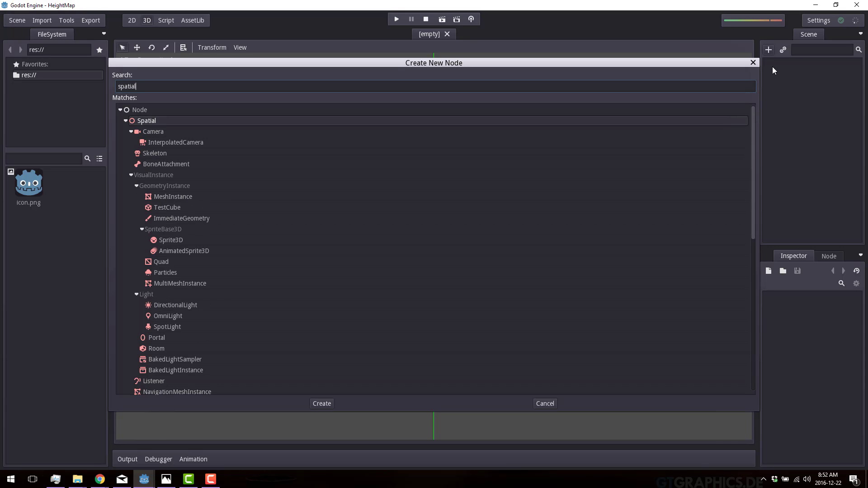
left_click(320, 402)
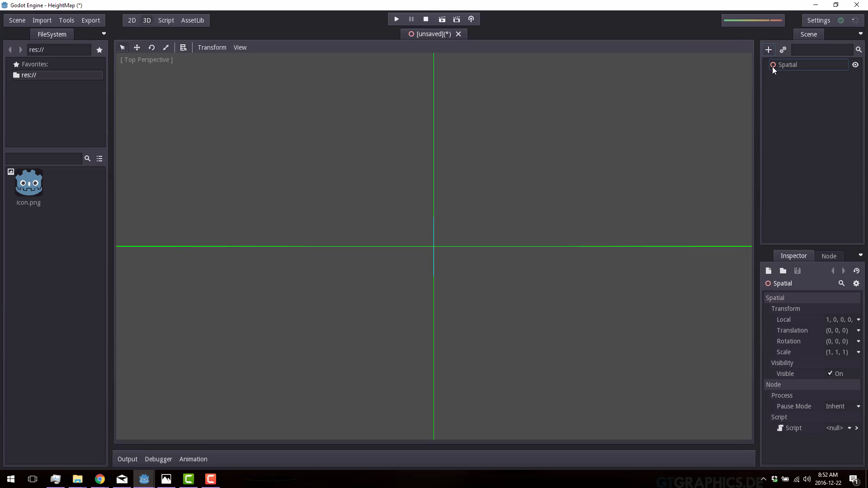
left_click(787, 64)
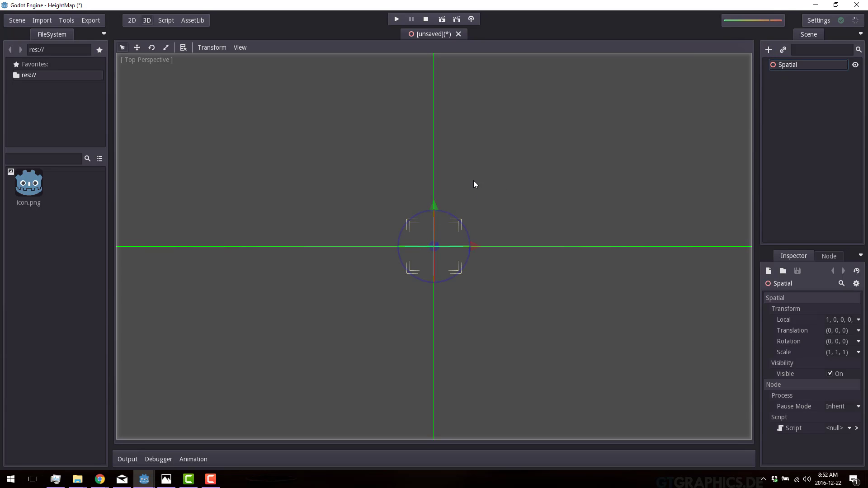
Import Desktop plane.obj as a single mesh, plane.msh, into the project root.
left_click(41, 20)
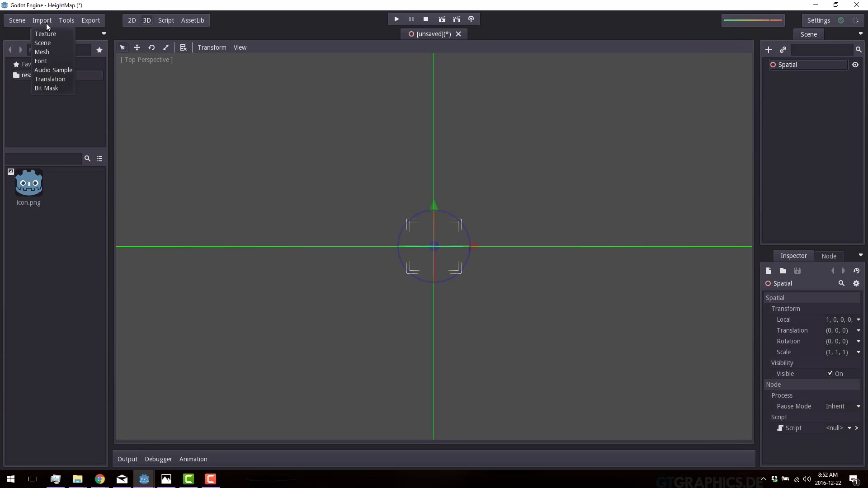
left_click(41, 51)
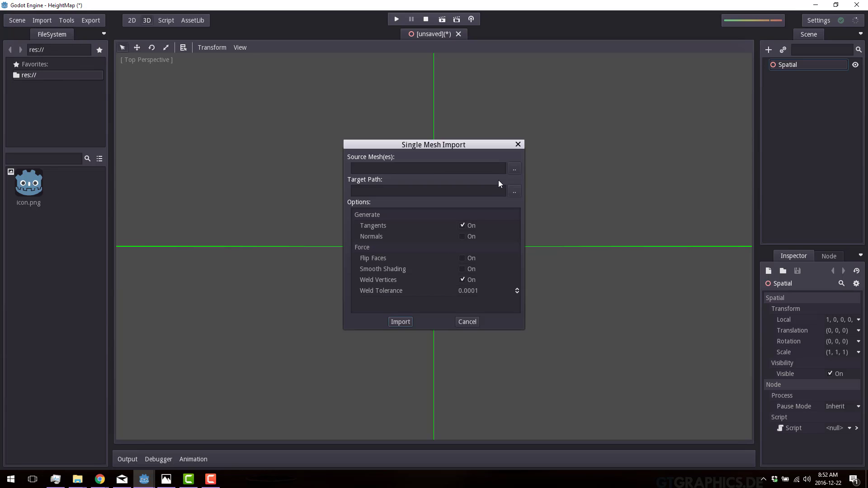
left_click(513, 168)
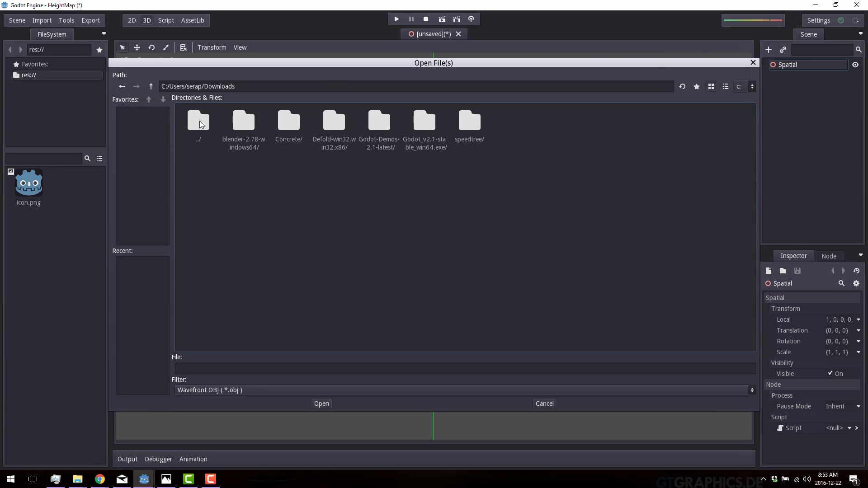
double_click(198, 121)
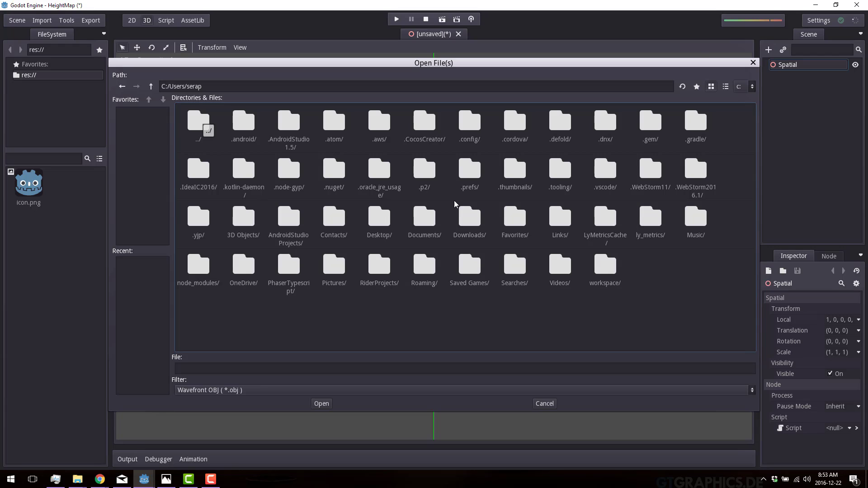
double_click(379, 218)
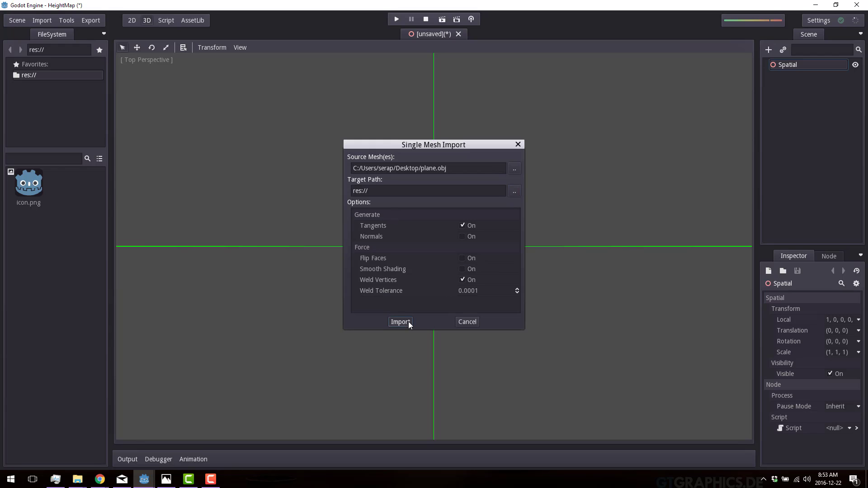
left_click(399, 322)
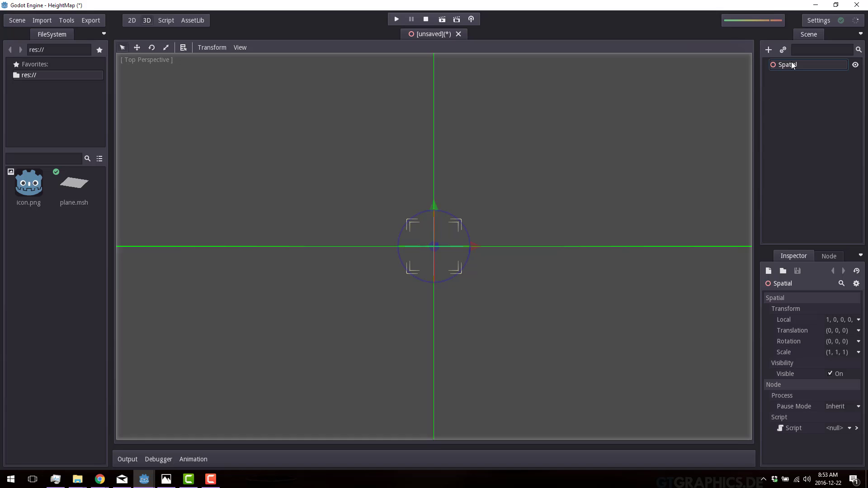
Add a MeshInstance child under Spatial and assign plane.msh as its mesh.
left_click(768, 50)
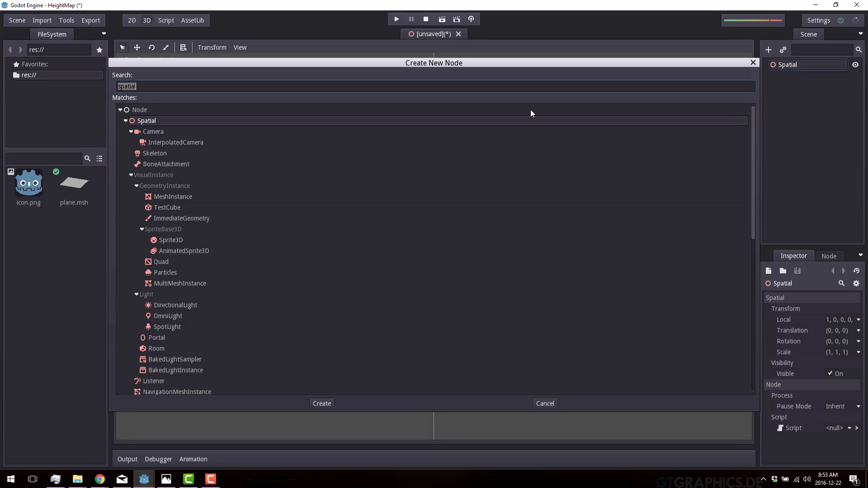
type("Mesh")
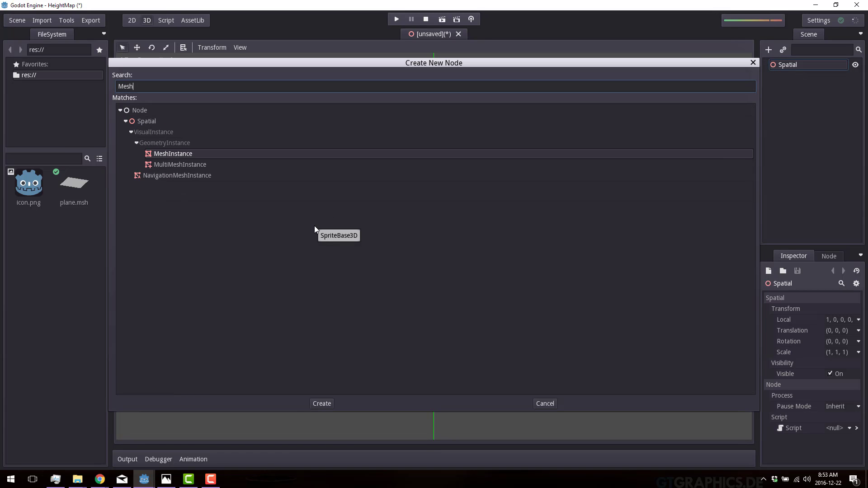
left_click(321, 403)
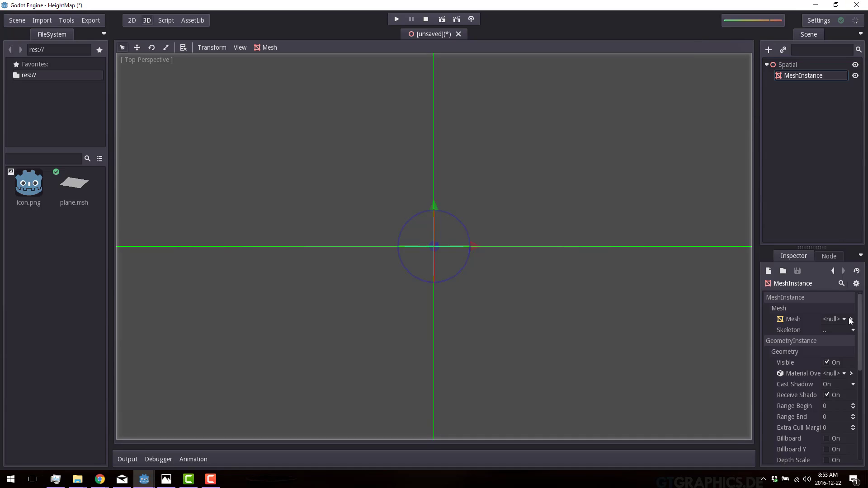
left_click(850, 318)
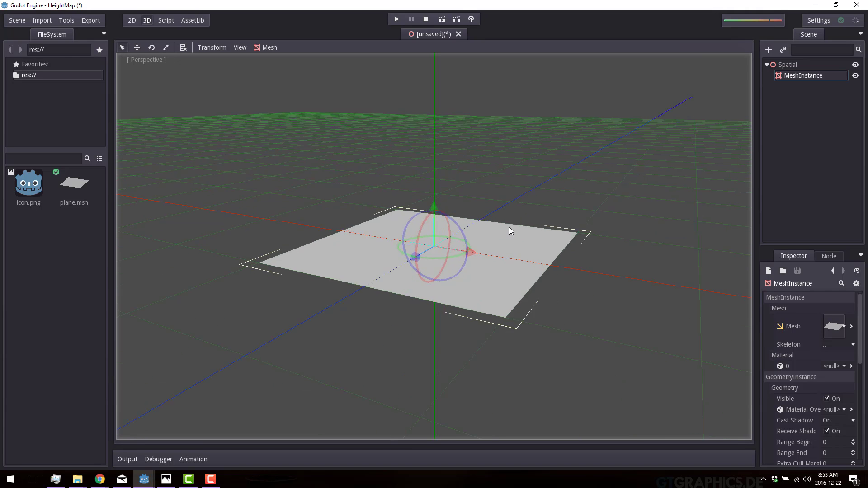
left_click_drag(510, 230, 496, 242)
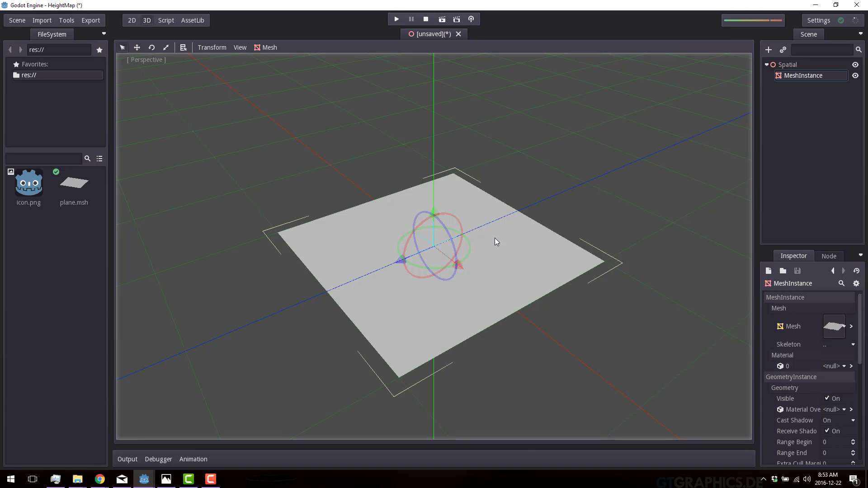
Launch paint.net and create a new 1024 × 1024 image.
type("paint.")
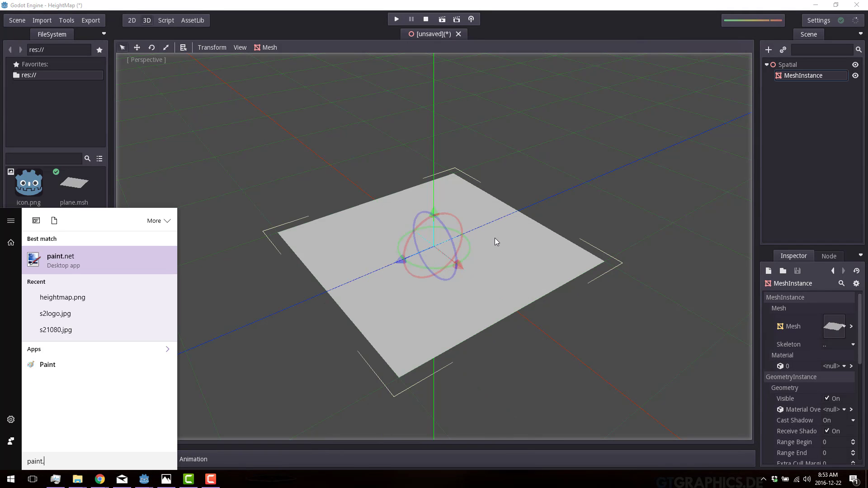
left_click(59, 261)
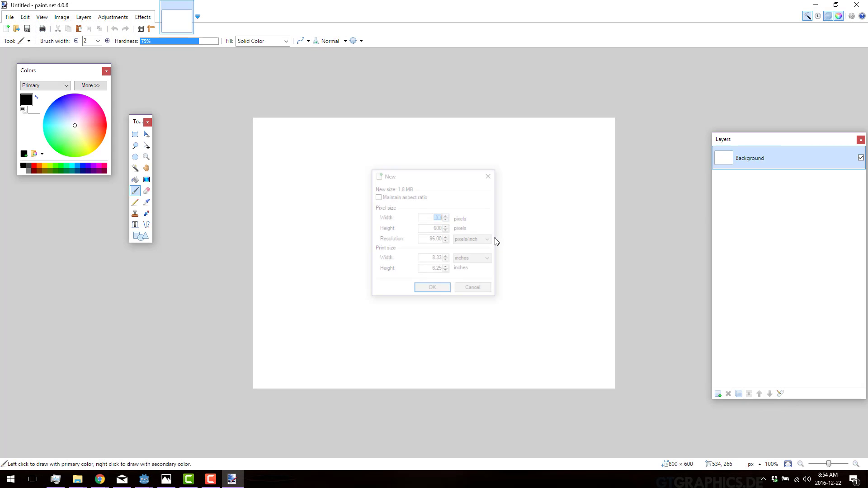
type("1024")
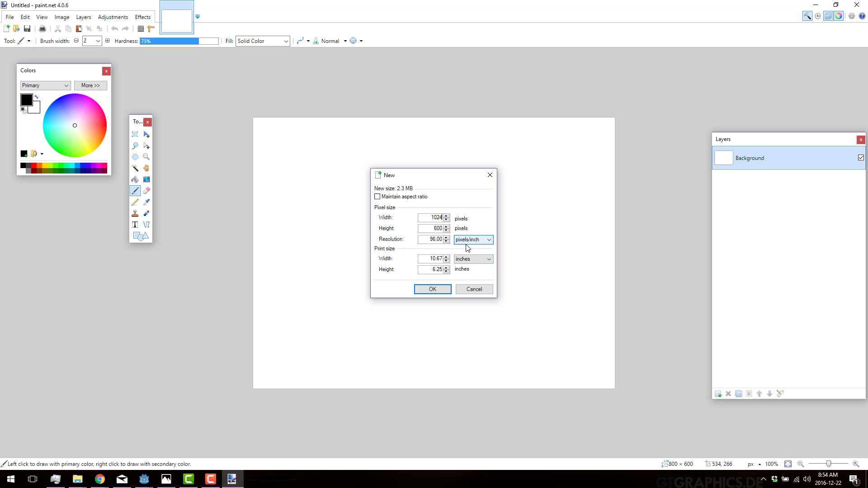
left_click(432, 289)
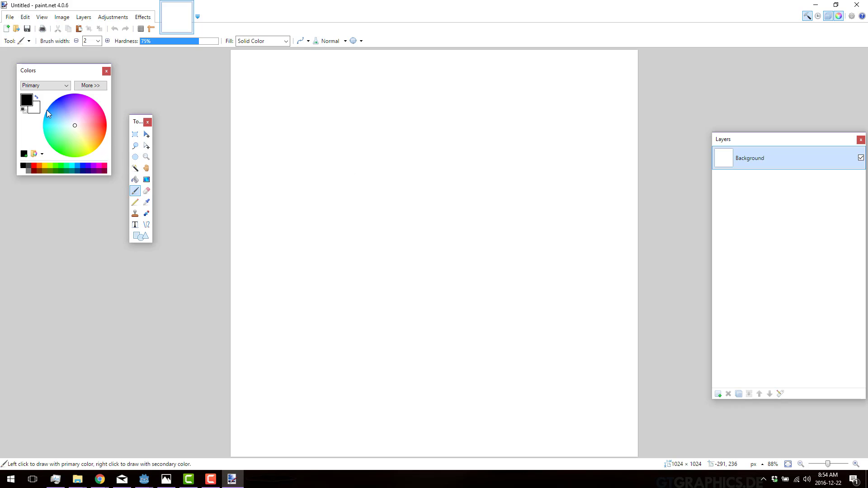
mouse_move(64, 114)
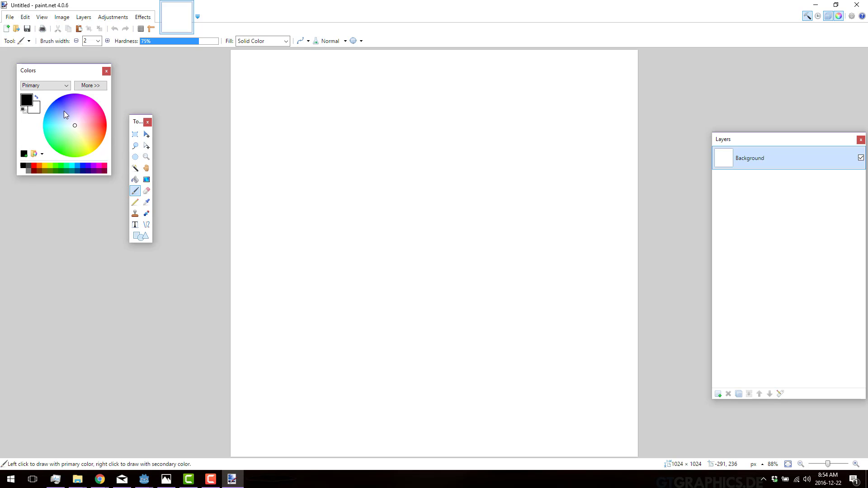
Set the paint colour to mid grey (RGB 128) and fill the canvas.
left_click(89, 86)
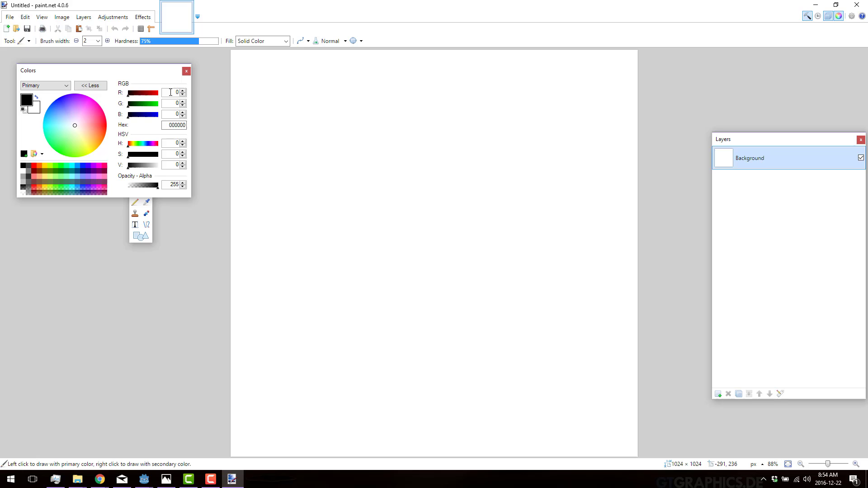
left_click(106, 125)
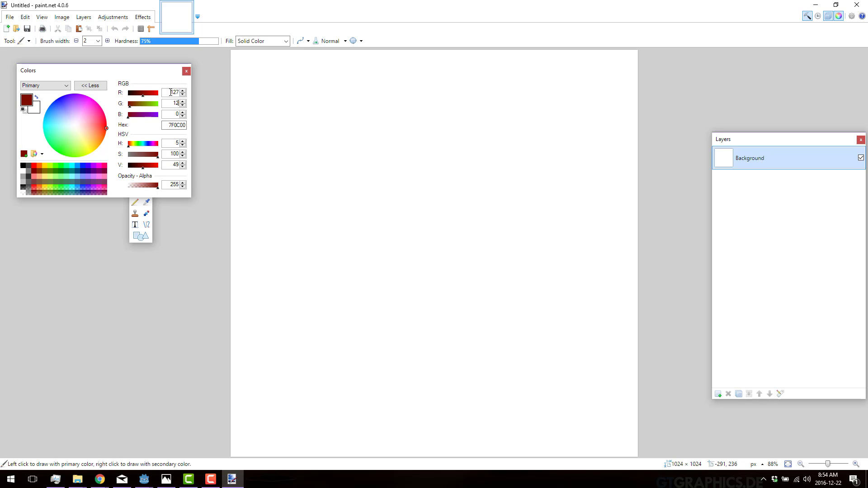
left_click(91, 153)
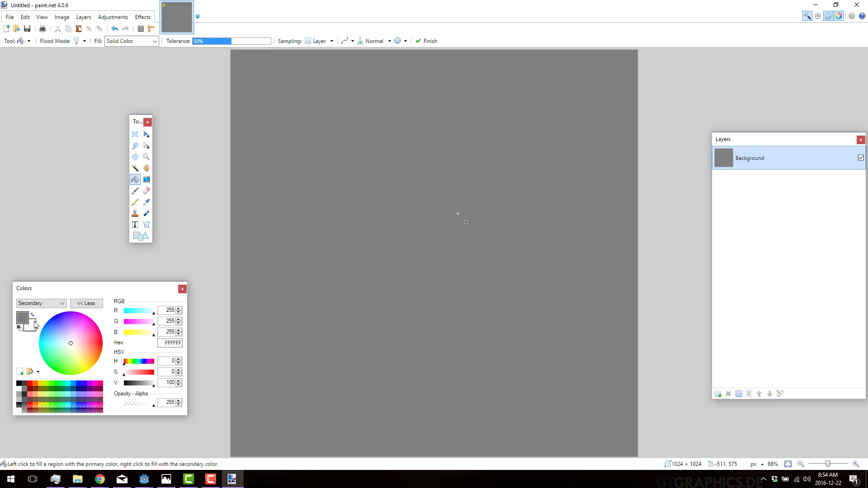
mouse_move(35, 321)
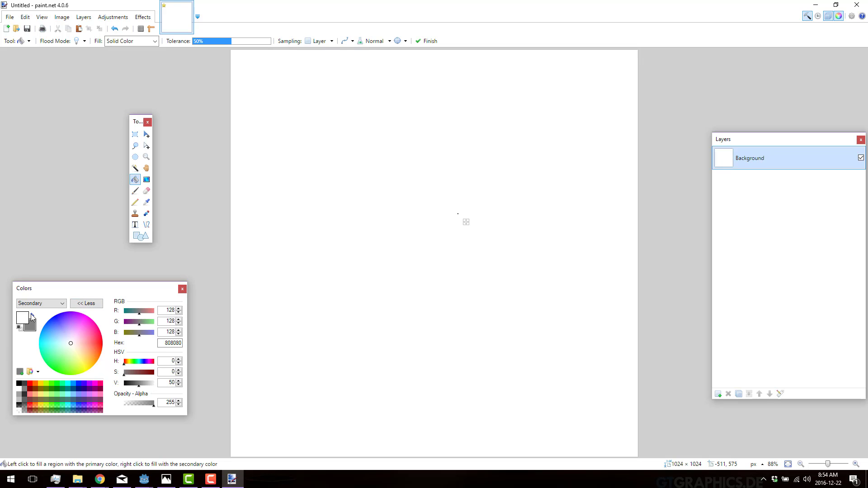
right_click(457, 214)
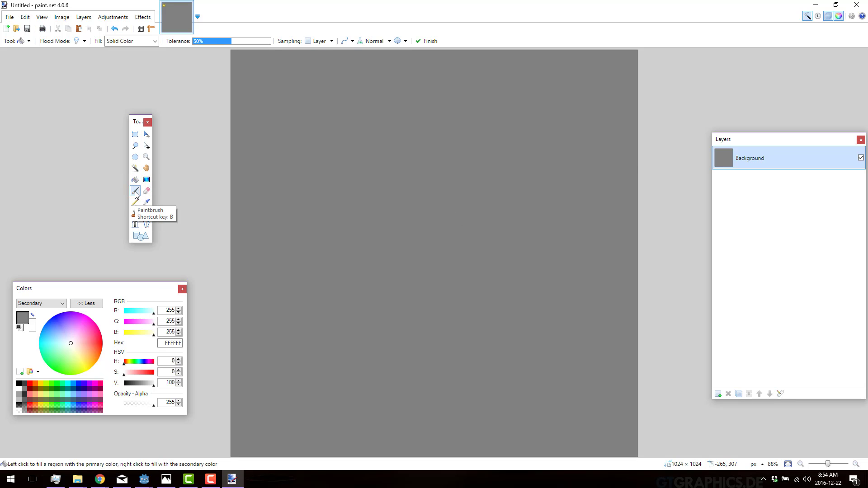
Paint pale dotted strokes with a width-70 brush at 05 fill percent.
left_click(135, 191)
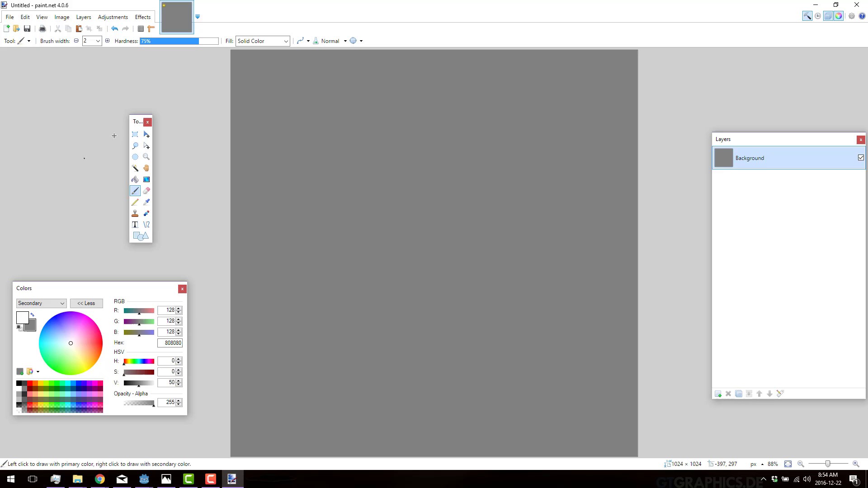
left_click(98, 40)
type("70")
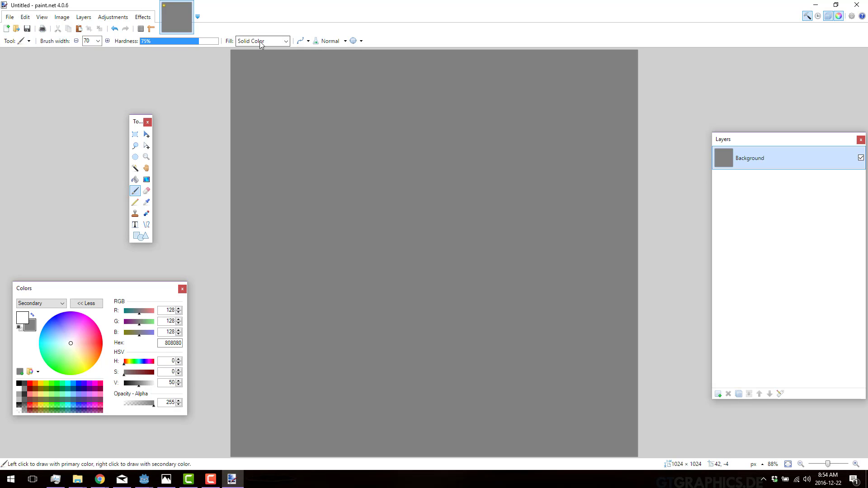
left_click(262, 41)
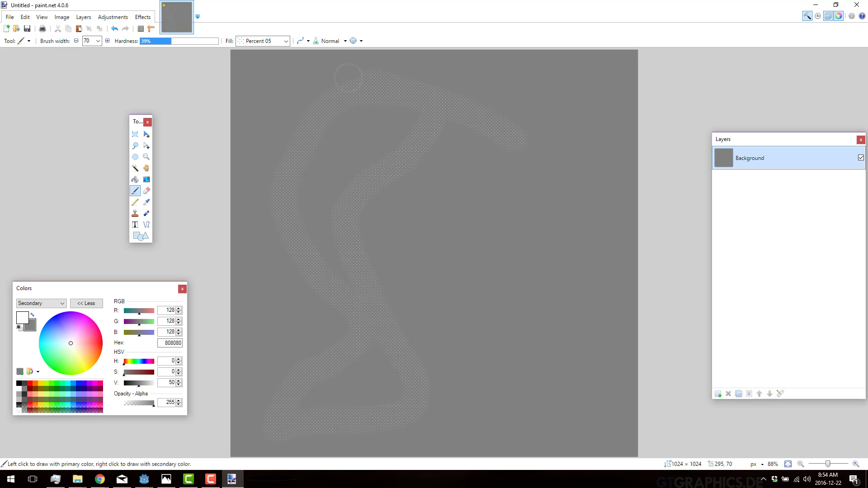
left_click_drag(348, 76, 330, 142)
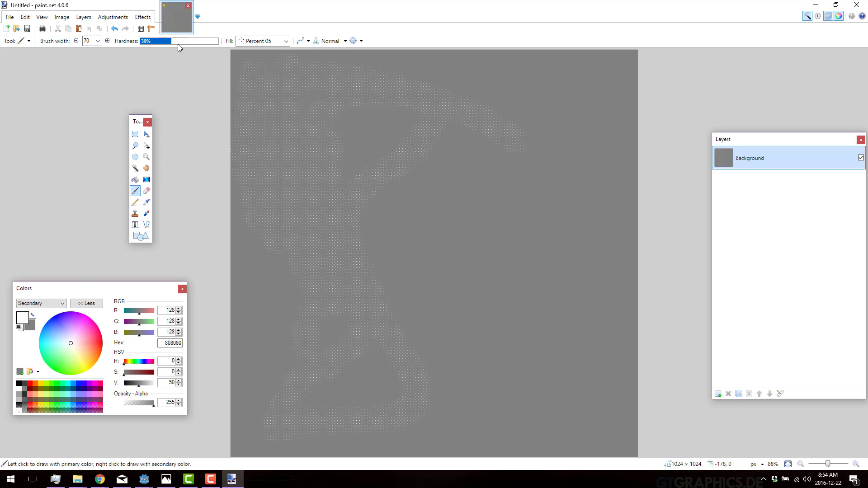
mouse_move(247, 49)
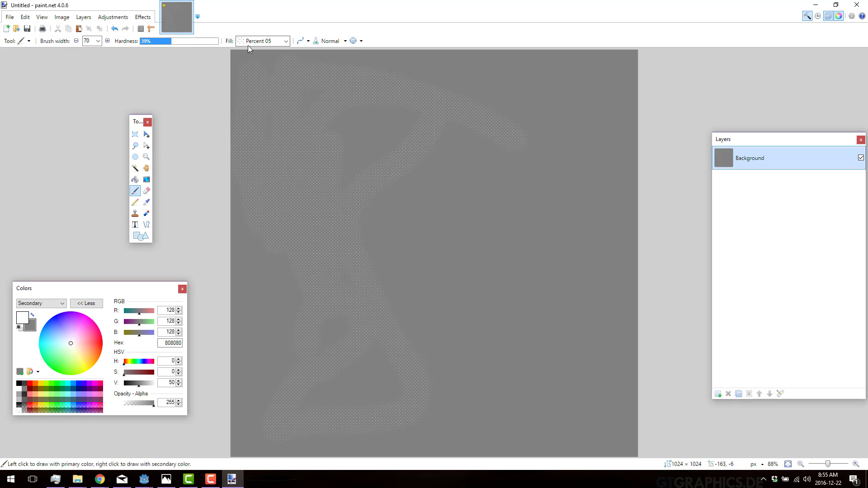
Paint a Trellis-patterned stroke down the right side of the canvas.
left_click(286, 40)
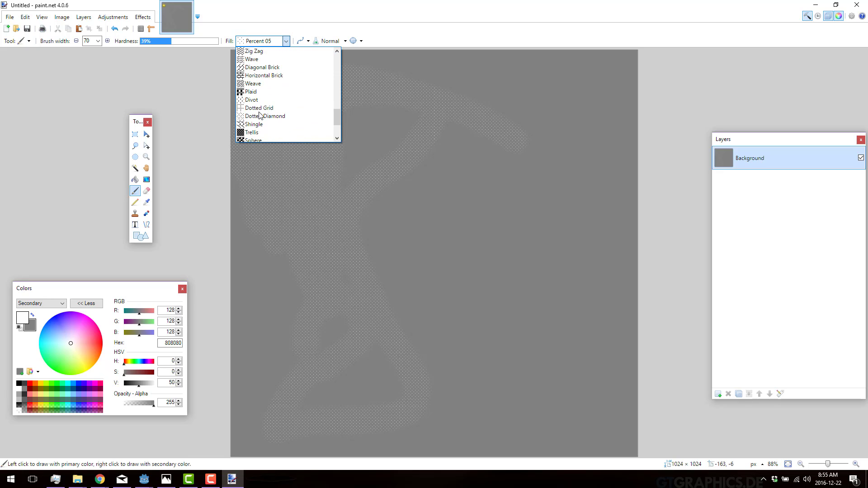
left_click(251, 132)
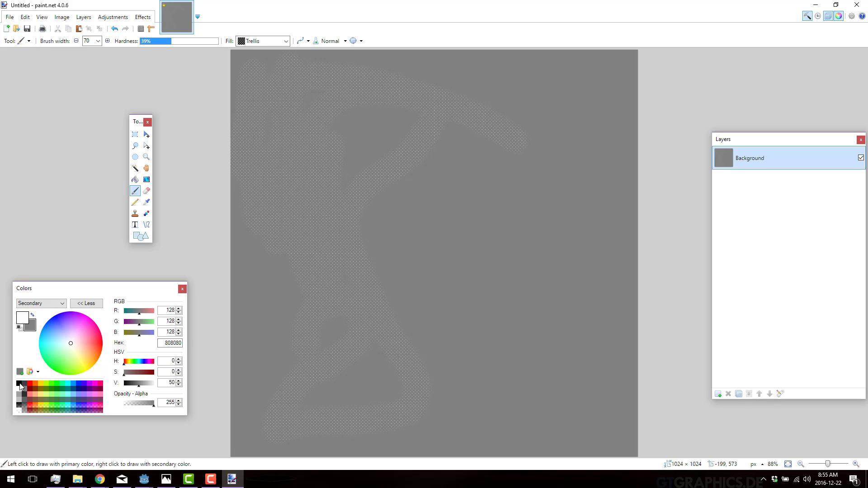
left_click_drag(560, 86, 510, 352)
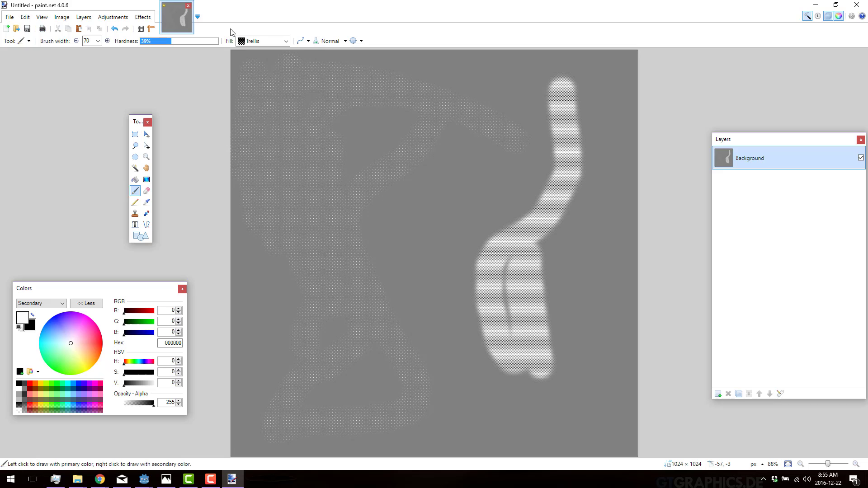
Paint solid black and white strokes with solid brush fill.
left_click(285, 40)
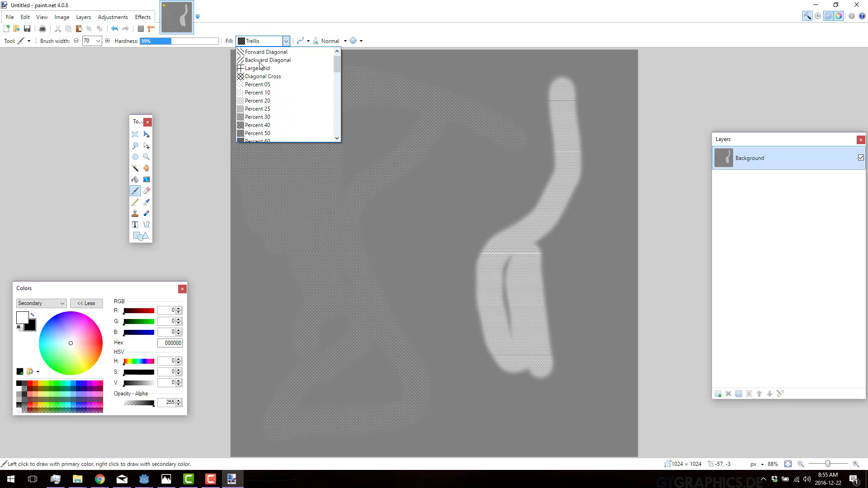
left_click(262, 42)
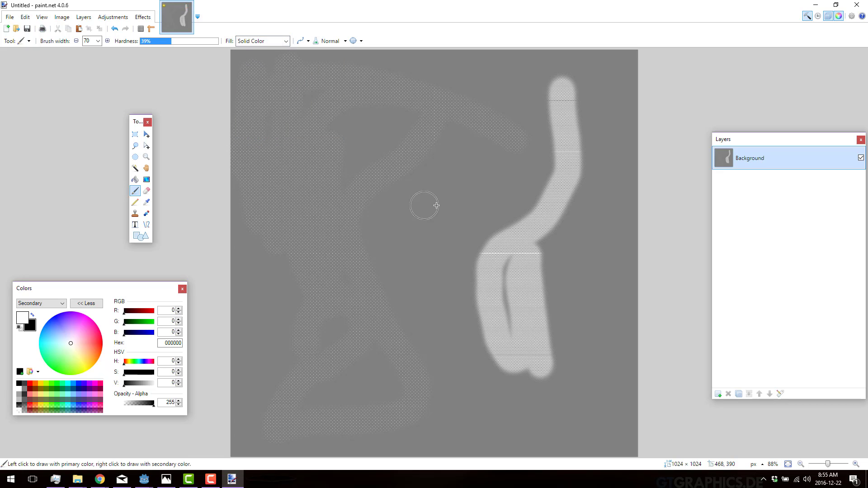
left_click_drag(581, 244, 582, 410)
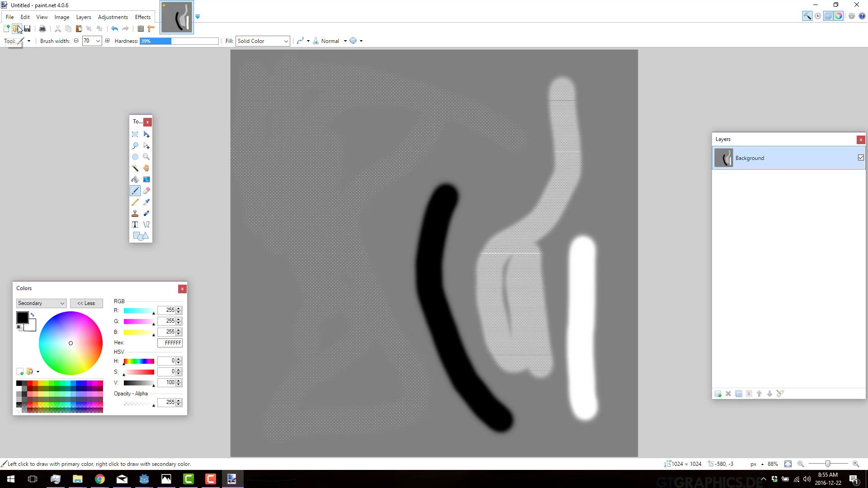
Save the painting over HeightMap.png on the Desktop, confirming the replacement.
left_click(9, 17)
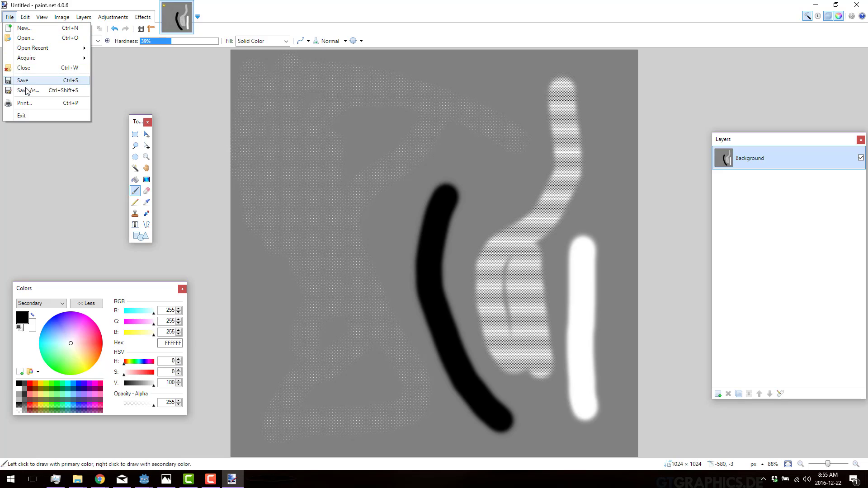
left_click(28, 91)
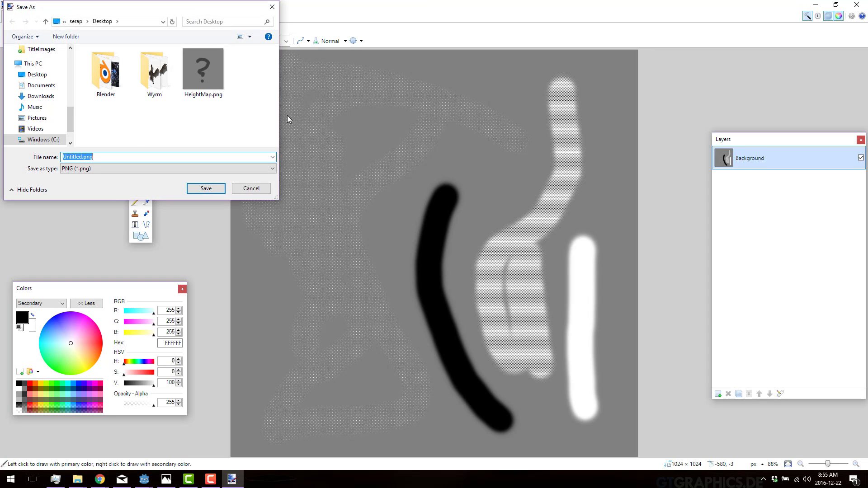
type("heightmap.png")
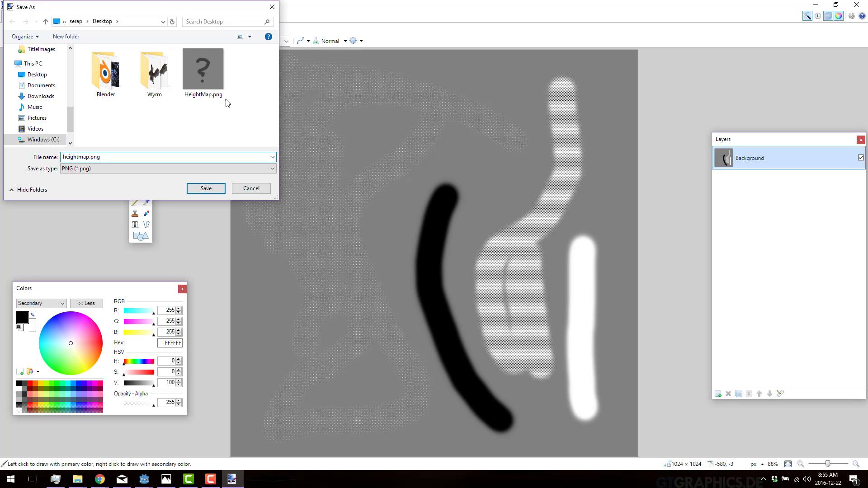
left_click(205, 188)
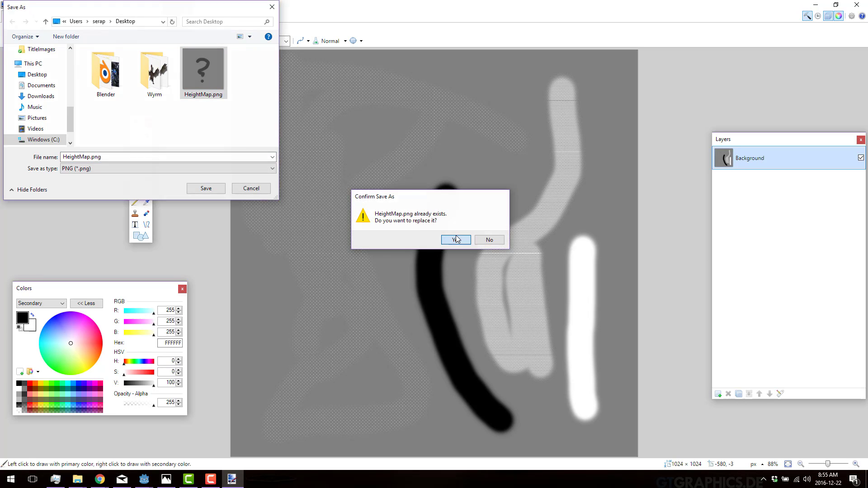
left_click(454, 239)
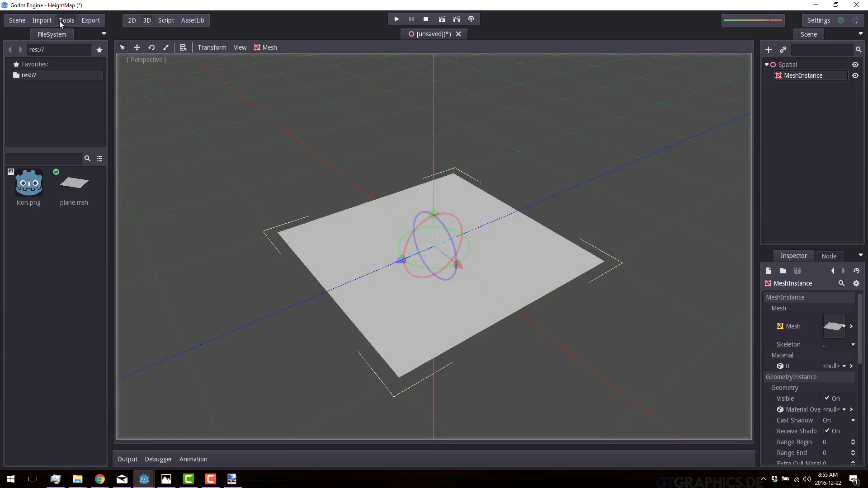
Import Desktop/HeightMap.png as a 3D texture targeting res://.
left_click(42, 20)
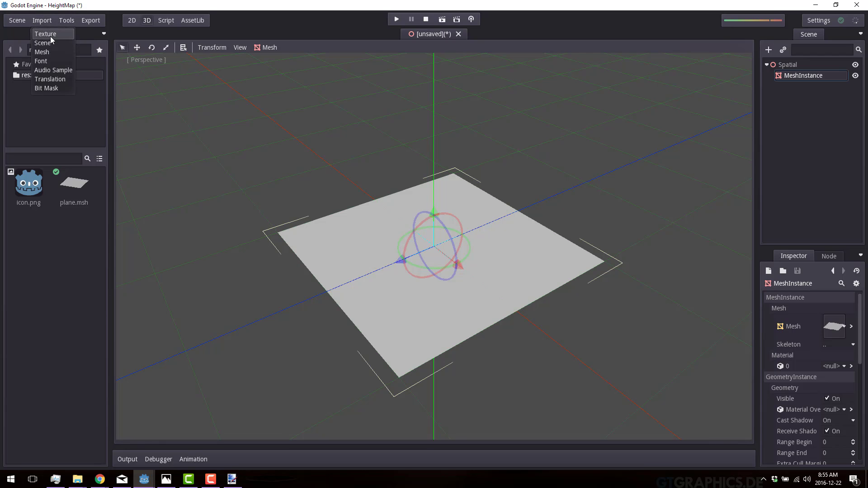
left_click(45, 34)
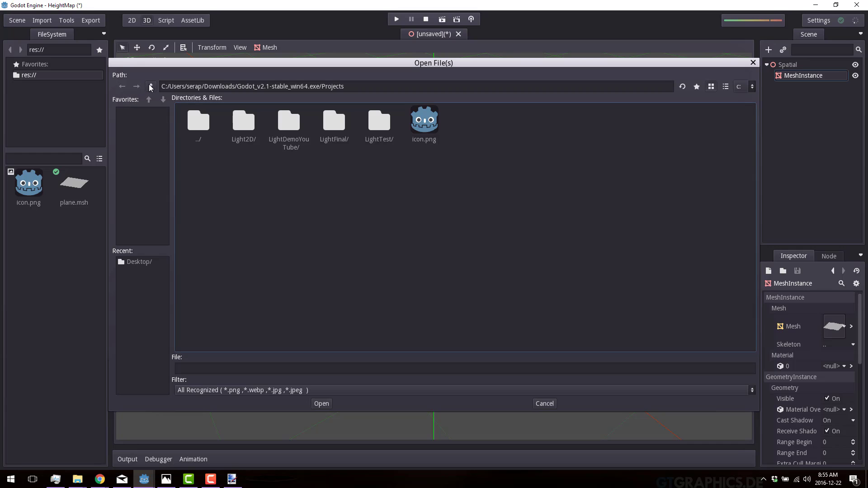
left_click(150, 86)
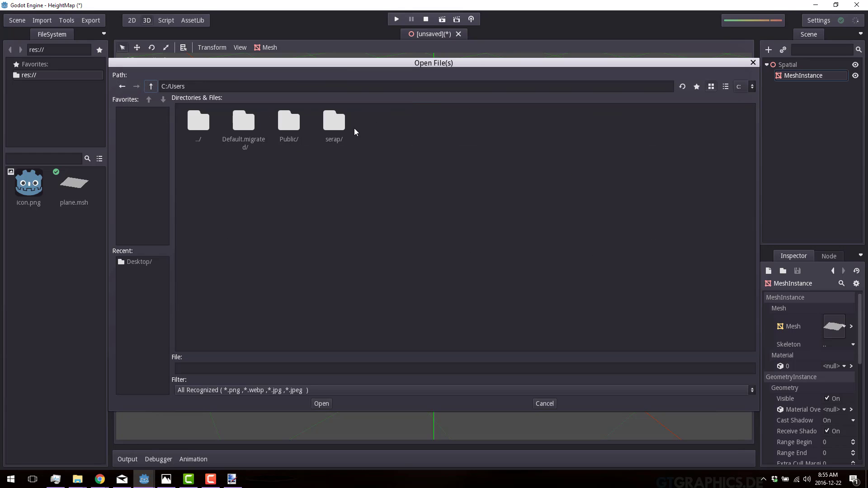
double_click(333, 120)
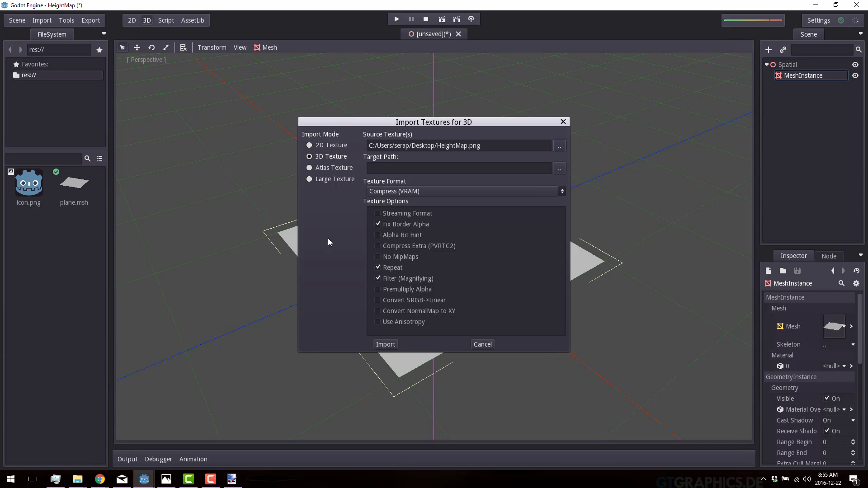
left_click(560, 168)
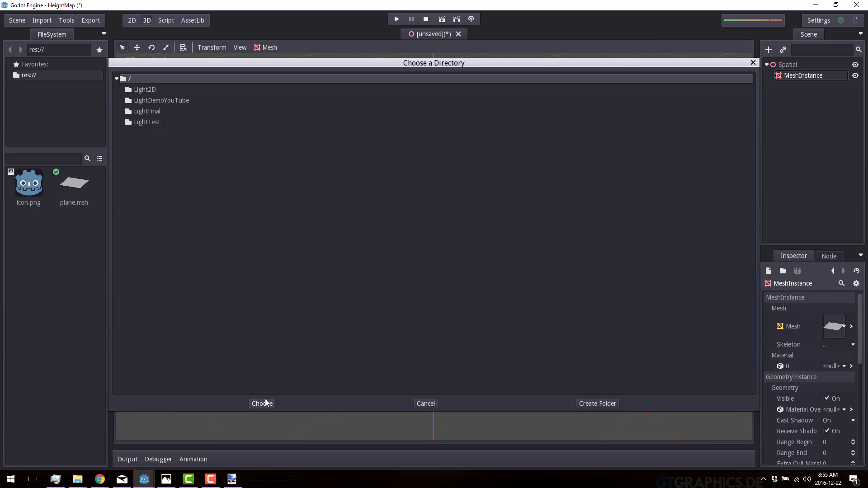
left_click(261, 403)
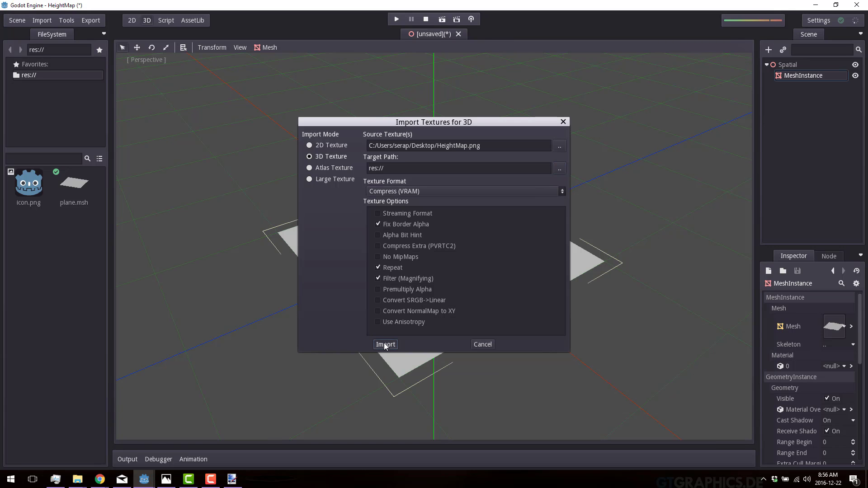
left_click(385, 344)
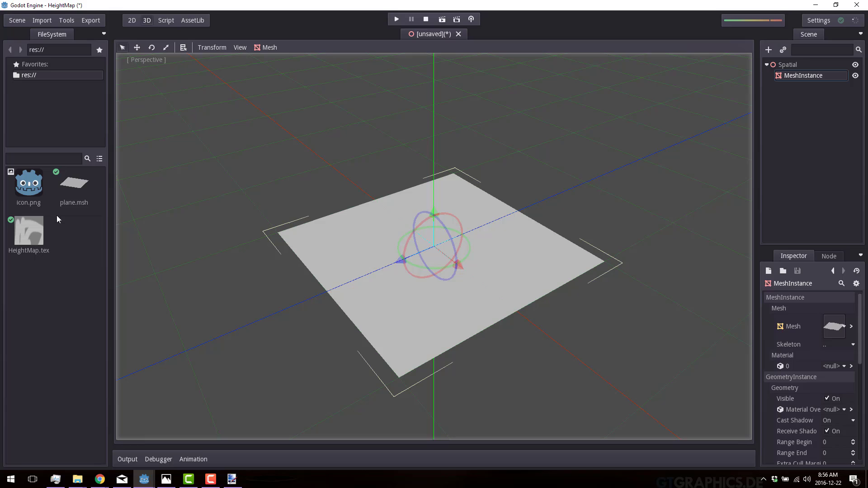
mouse_move(29, 232)
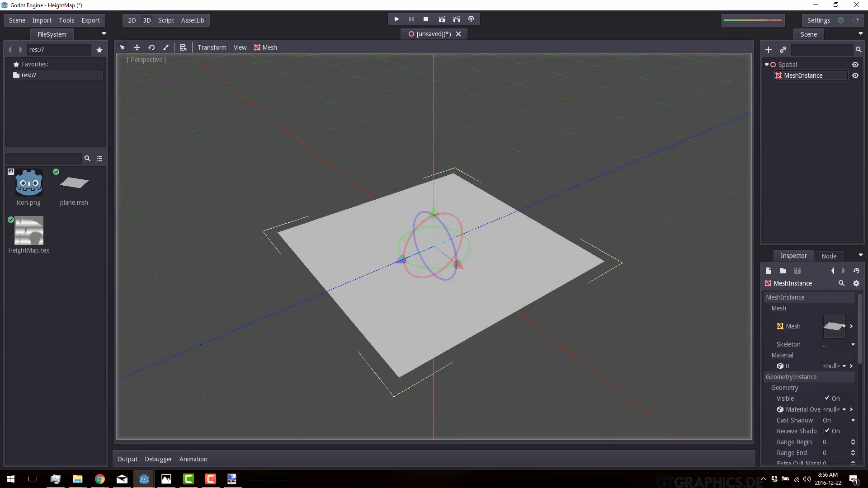
mouse_move(834, 325)
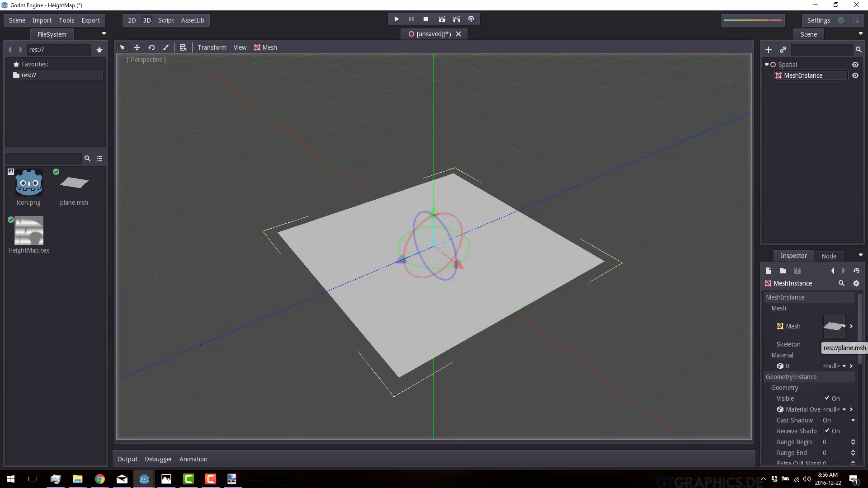
mouse_move(826, 184)
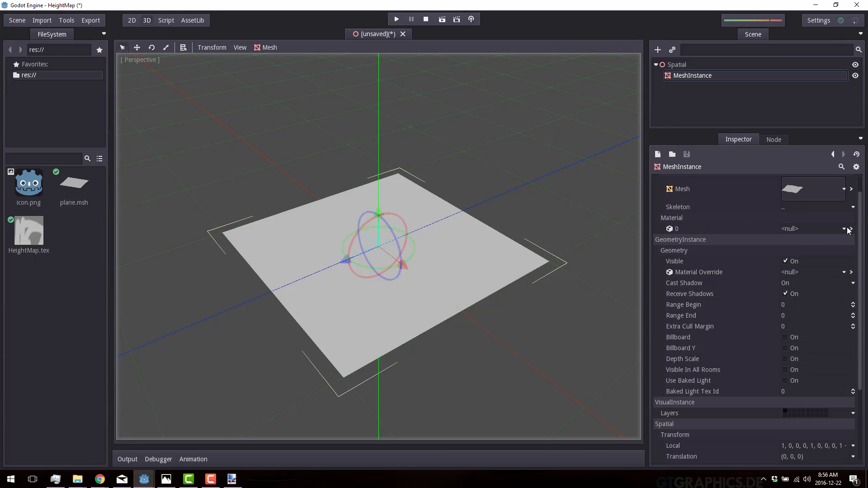
Give Material 0 a new ShaderMaterial whose Shader is a new MaterialShader.
left_click(844, 228)
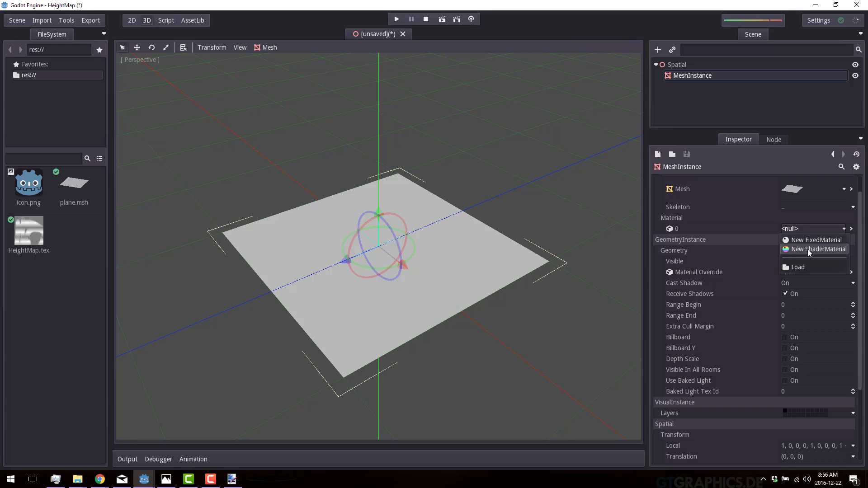
left_click(816, 239)
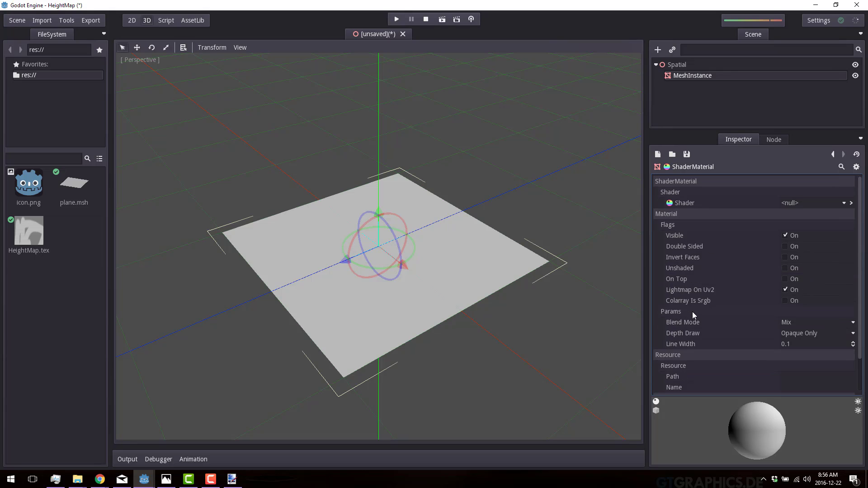
left_click(844, 202)
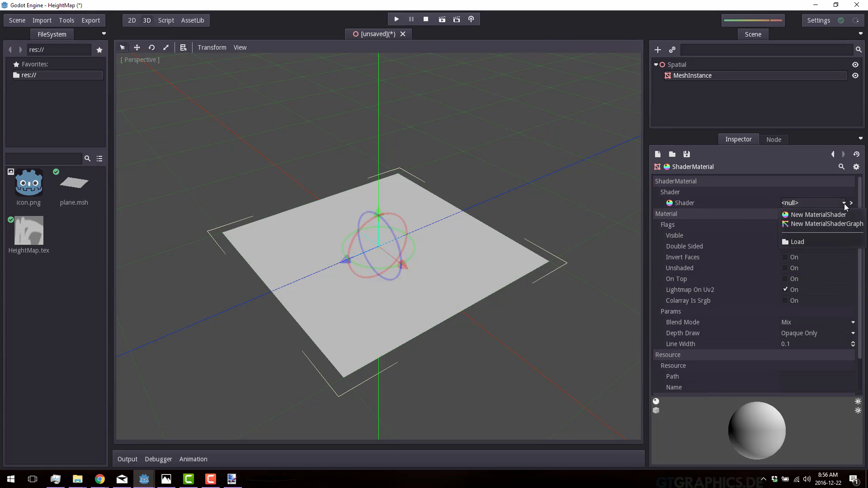
mouse_move(817, 215)
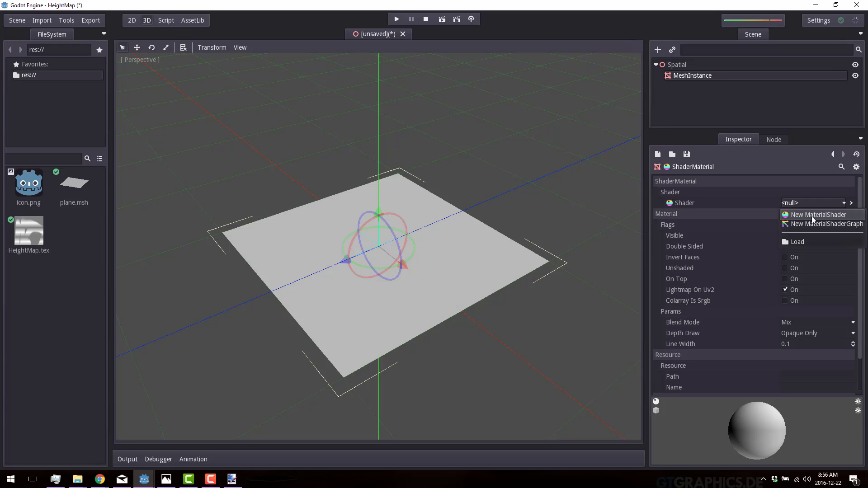
left_click(816, 214)
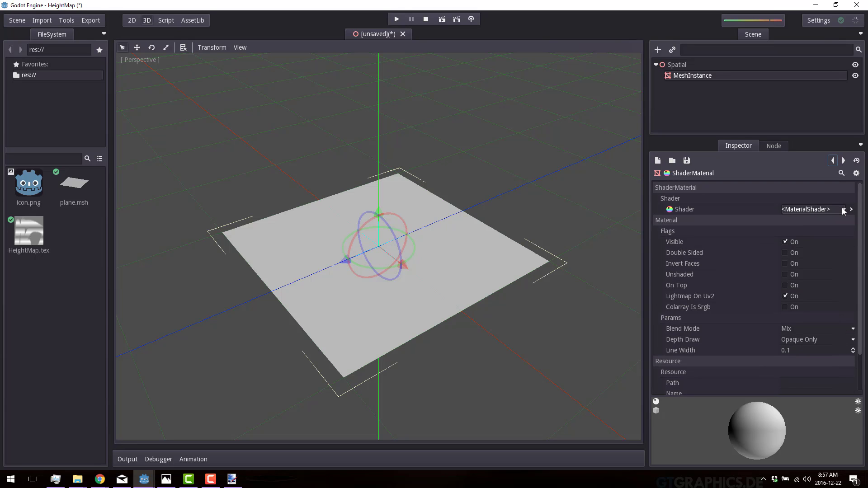
left_click(841, 209)
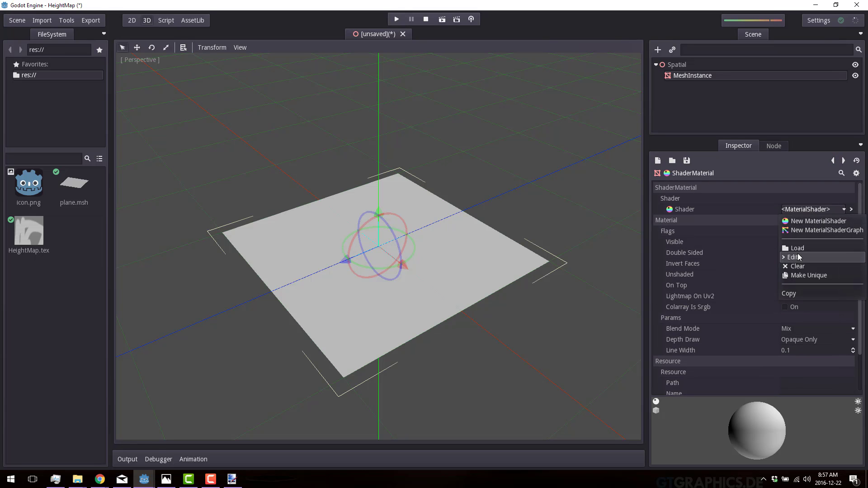
Open the MaterialShader in the shader editor and view its empty Vertex and Fragment code.
left_click(792, 257)
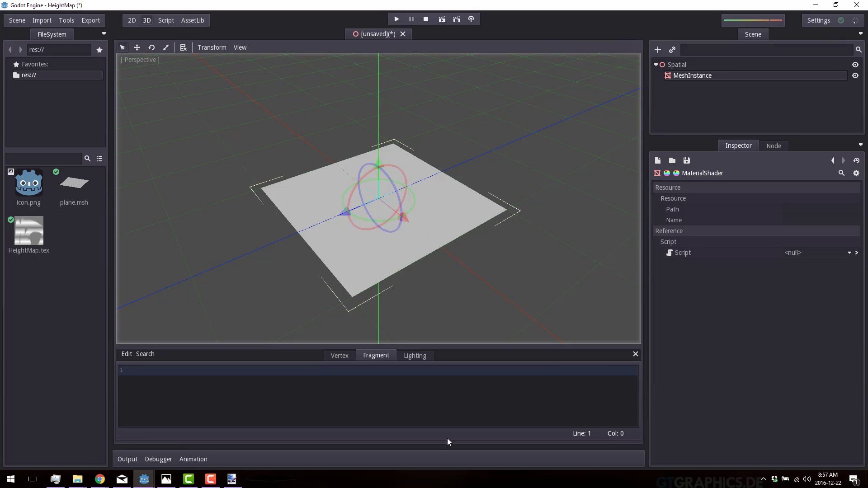
mouse_move(313, 393)
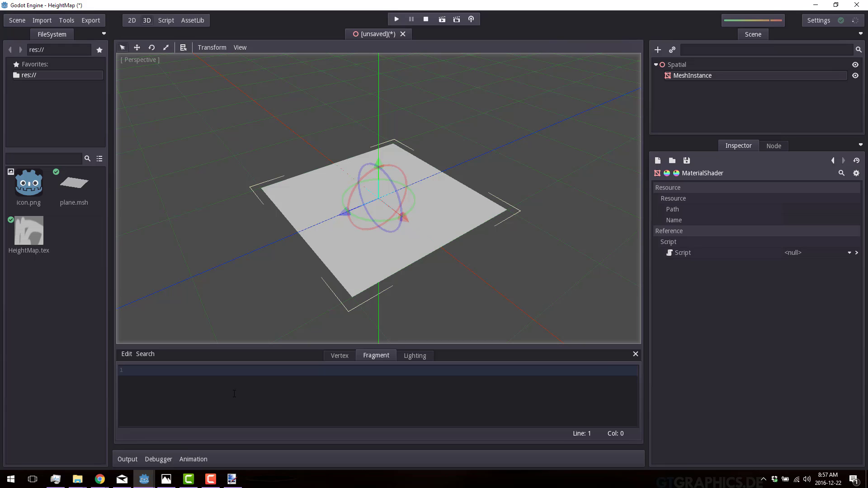
left_click(340, 355)
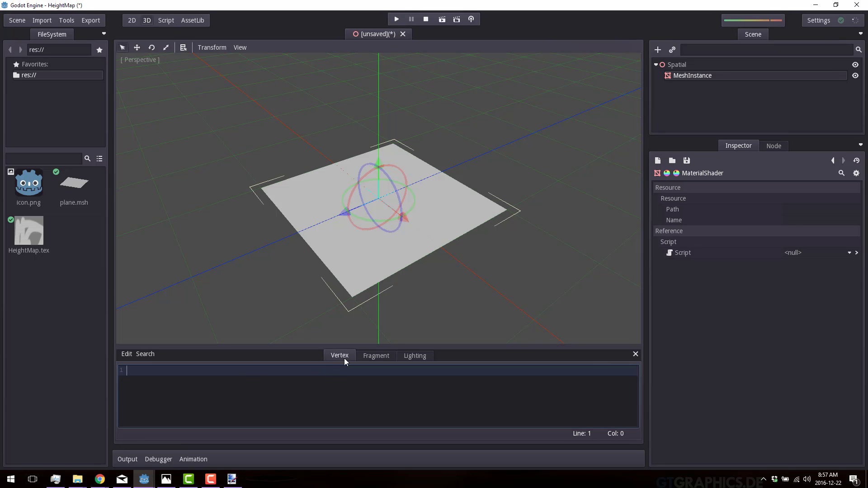
mouse_move(337, 347)
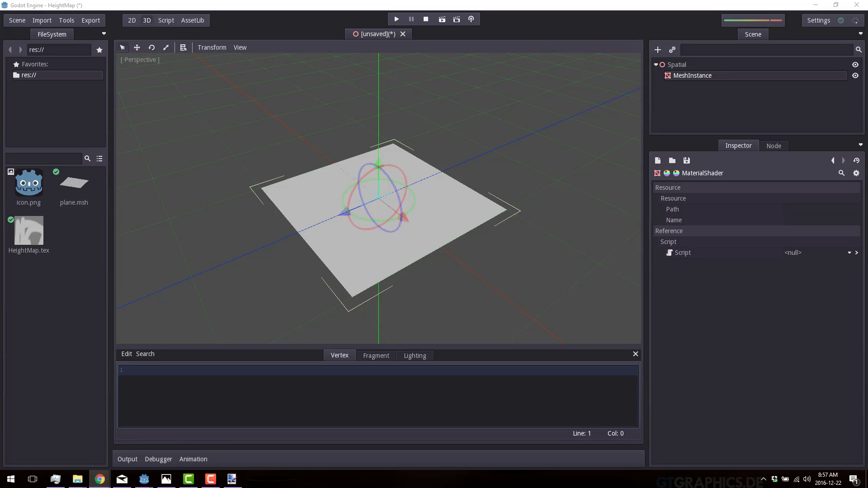
left_click(376, 355)
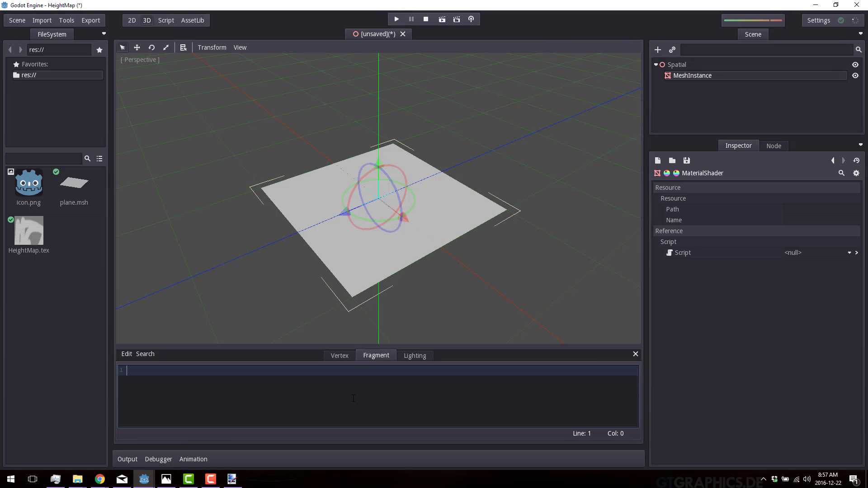
Write the fragment code: 'uniform texture source;', a col colour uniform, and the DIFFUSE line.
type("uniform texture source;")
type("DIFFUSE = col.rgb * tex(source,UV).rgb;")
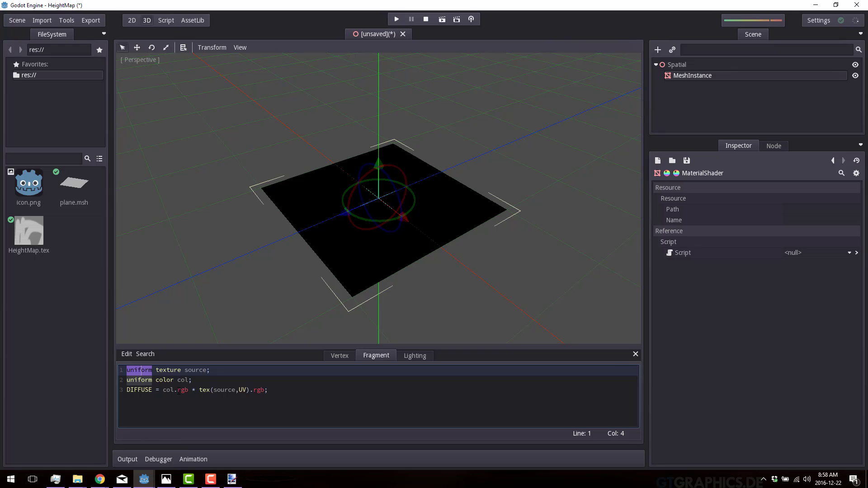
mouse_move(526, 213)
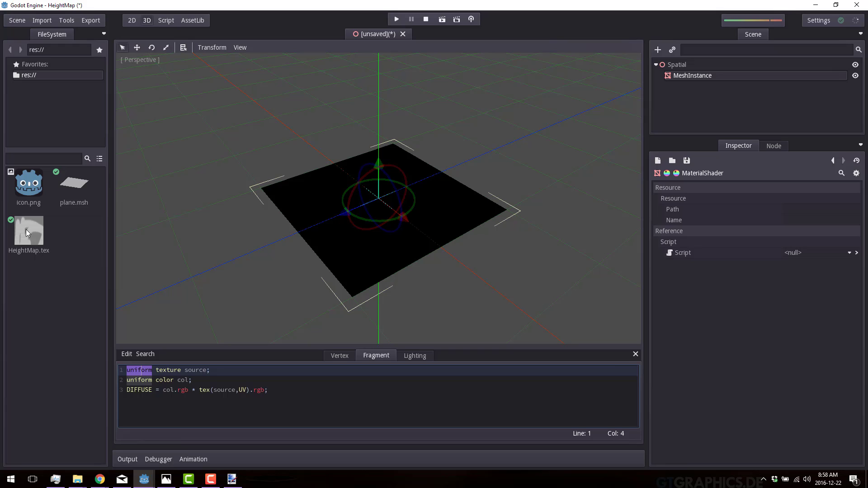
mouse_move(421, 400)
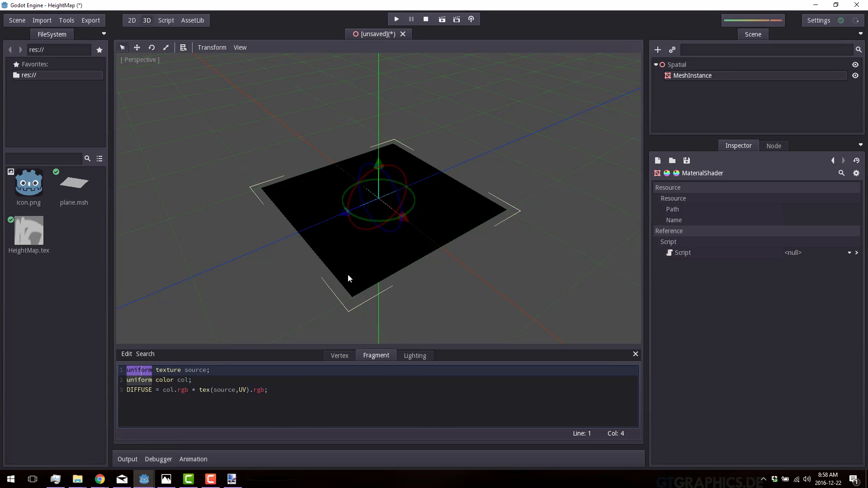
mouse_move(310, 270)
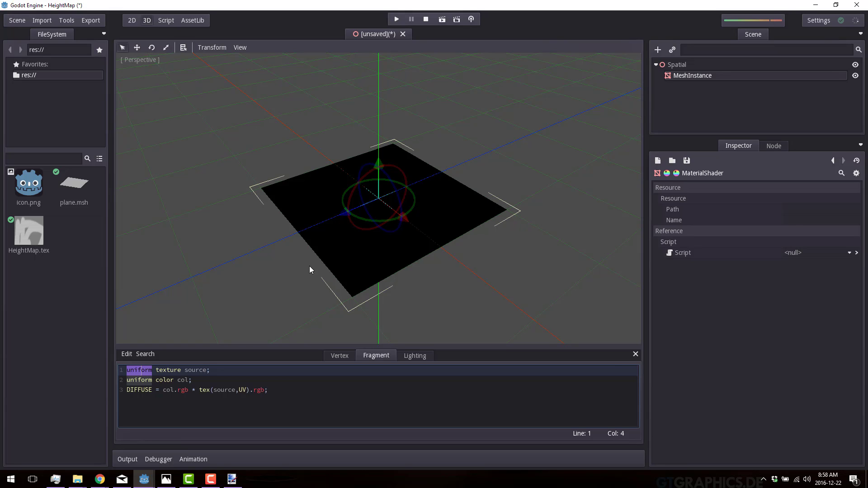
left_click(339, 355)
type("VERTEX = MODELVIEW_MATRIX *  VERTEX;")
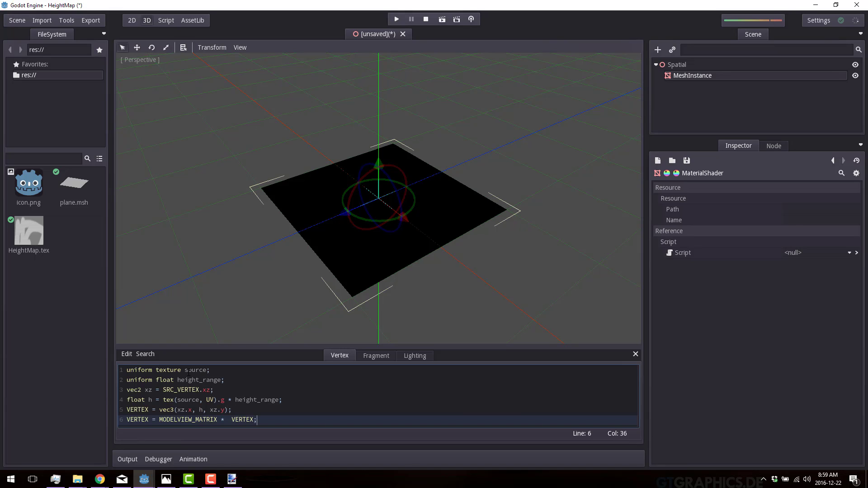
Select the height_range uniform name in the vertex shader code.
double_click(195, 370)
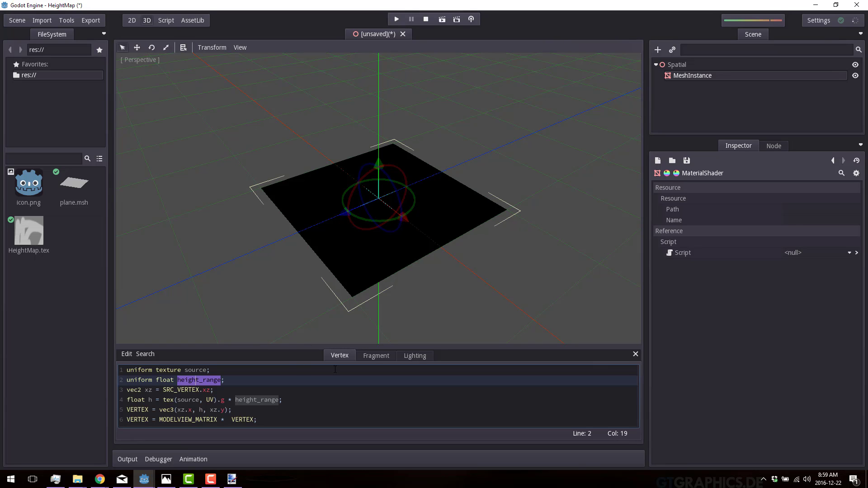
mouse_move(704, 250)
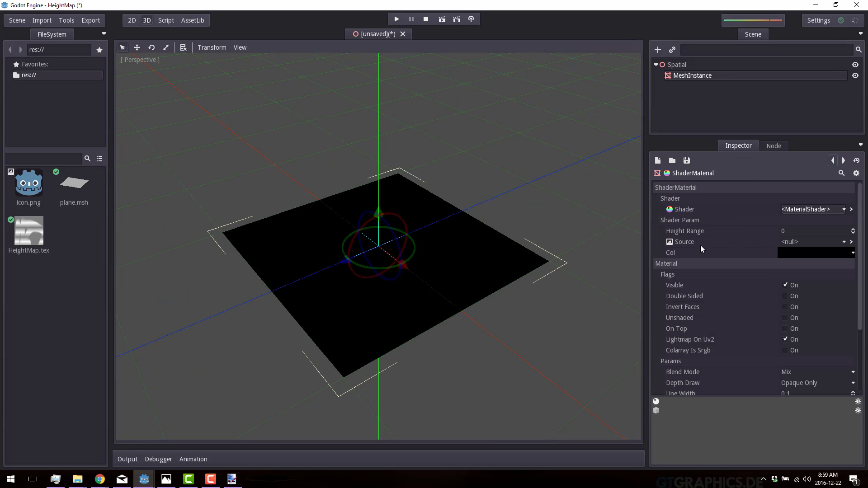
mouse_move(687, 232)
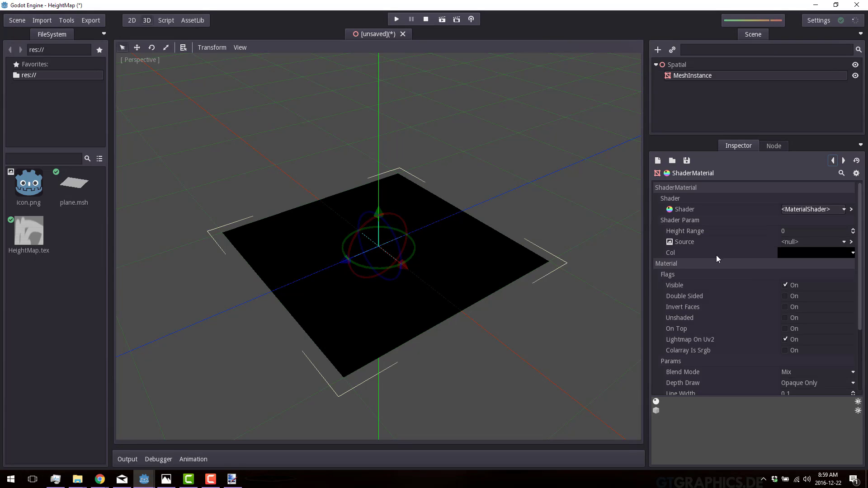
mouse_move(741, 249)
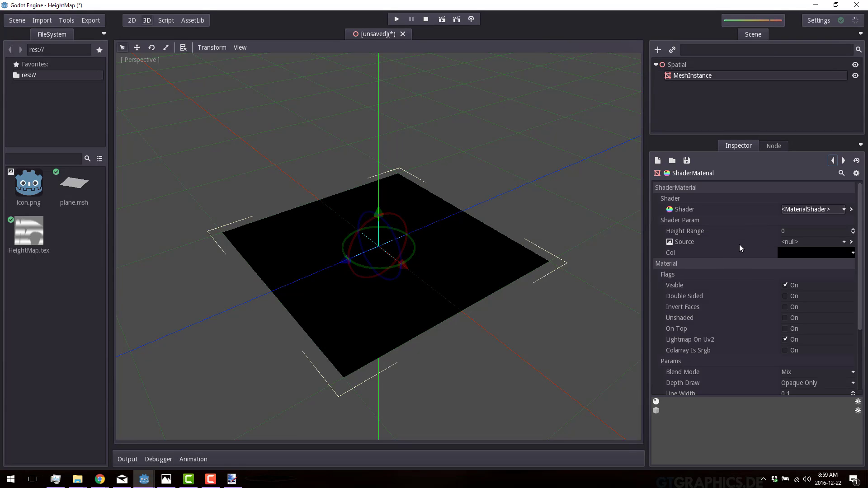
Load the HeightMap.tex texture into the Source shader parameter.
left_click(850, 242)
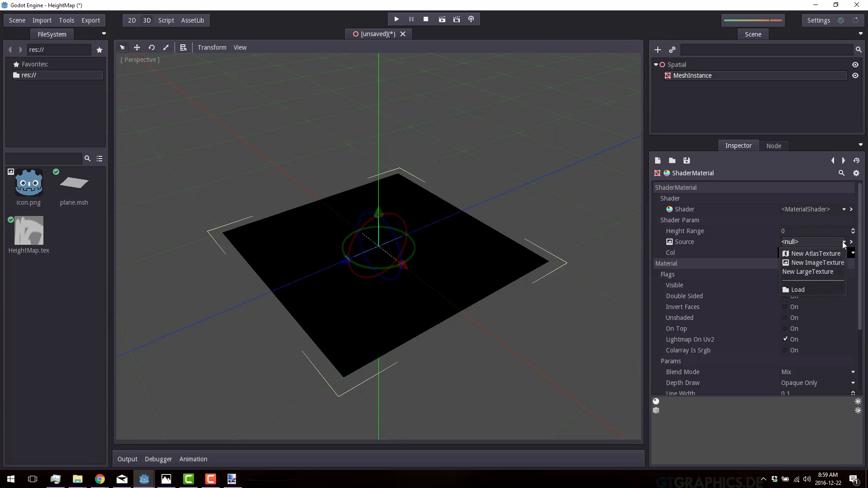
left_click(797, 289)
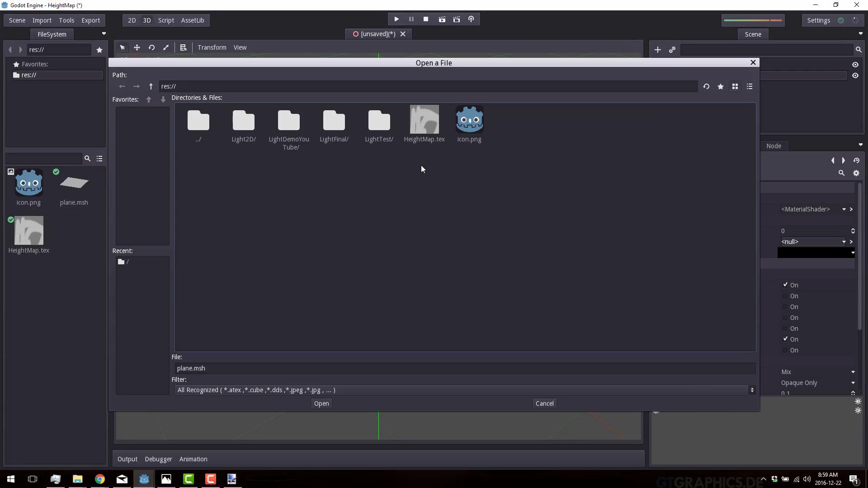
left_click(321, 403)
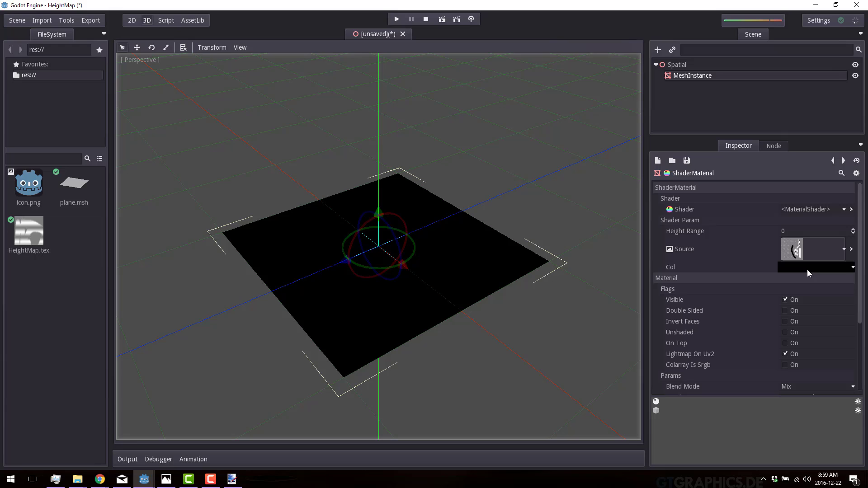
mouse_move(813, 268)
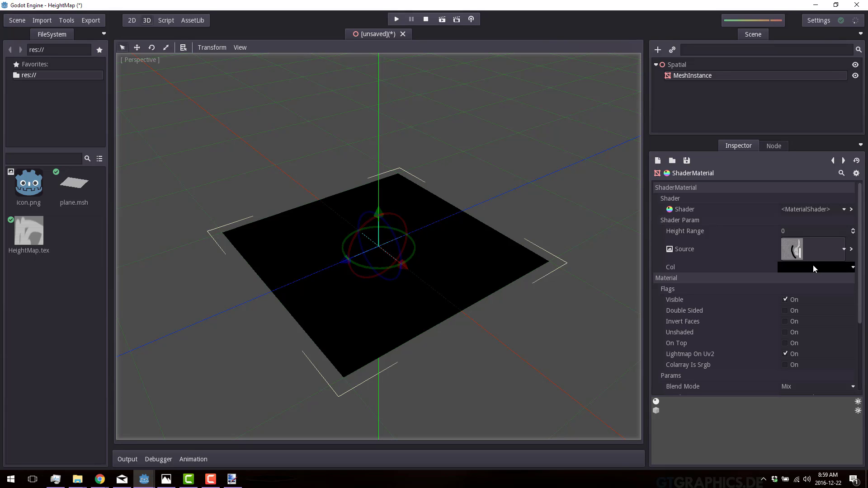
Set the Col shader parameter to a pale pink colour.
left_click(814, 267)
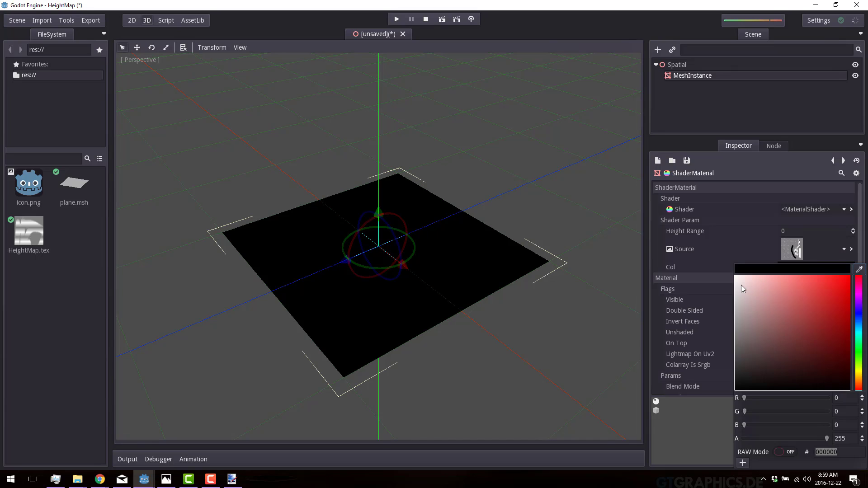
left_click(741, 271)
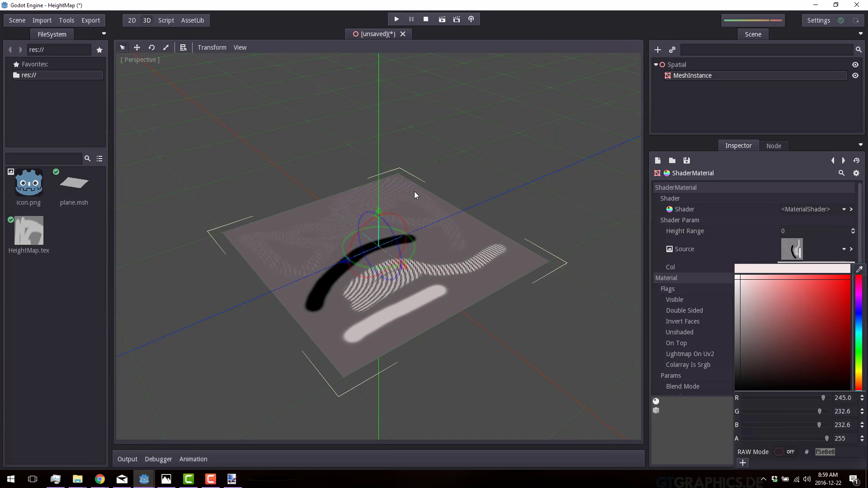
mouse_move(416, 281)
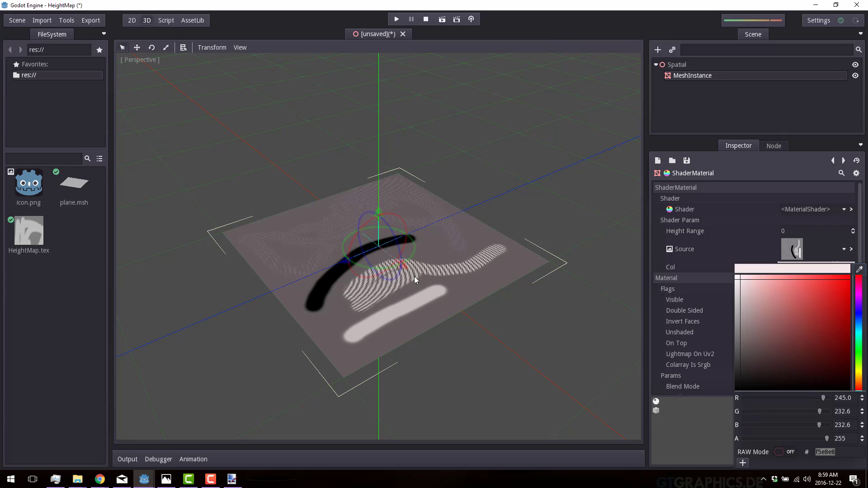
mouse_move(462, 245)
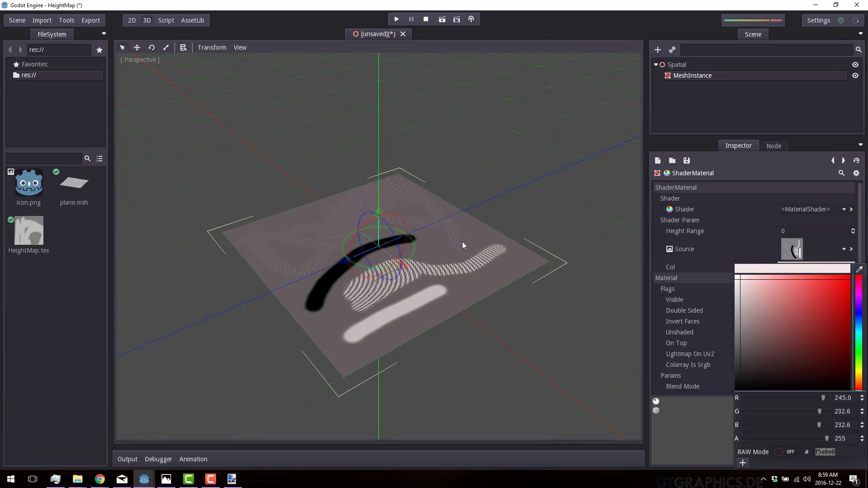
mouse_move(469, 256)
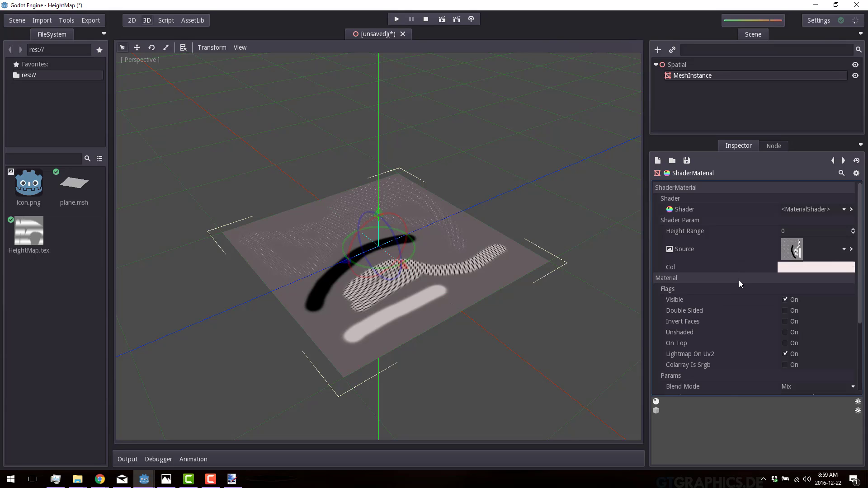
left_click(813, 231)
type(".5")
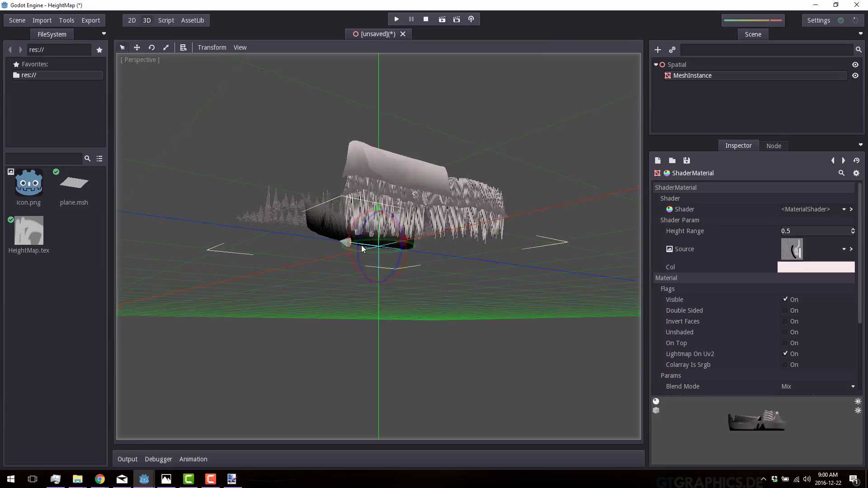
Orbit and move in close to inspect the raised terrain ridges.
left_click_drag(363, 249, 443, 266)
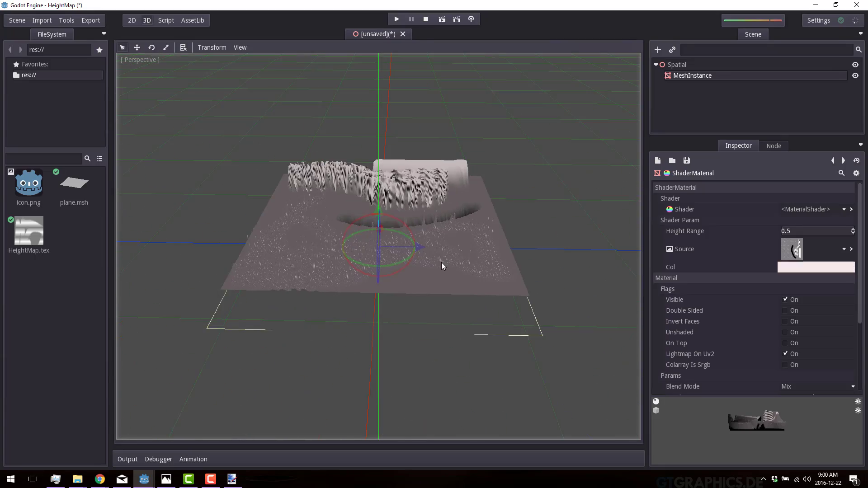
left_click_drag(443, 266, 354, 287)
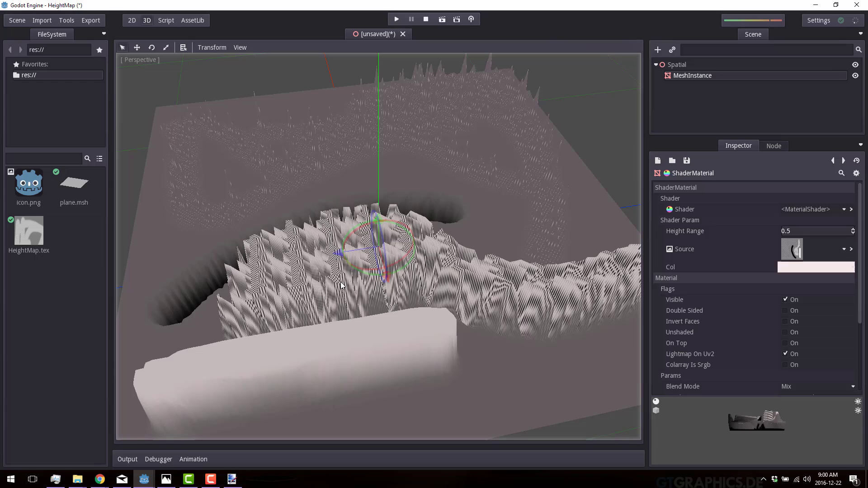
mouse_move(369, 257)
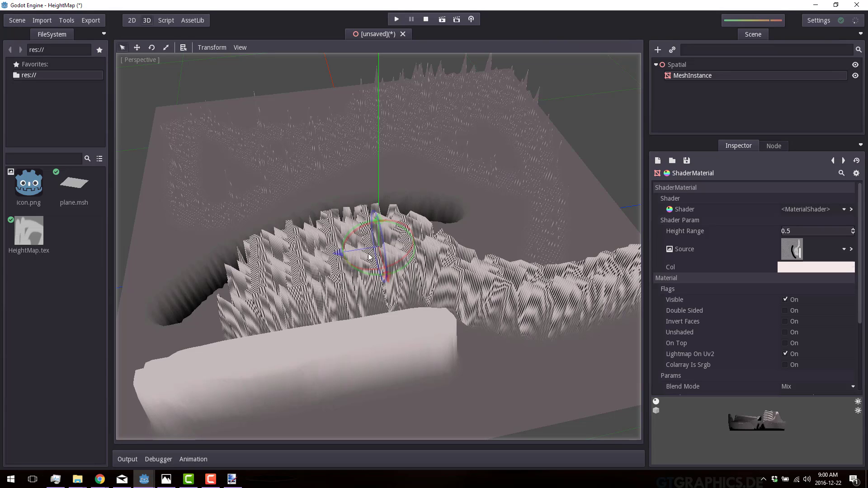
mouse_move(363, 263)
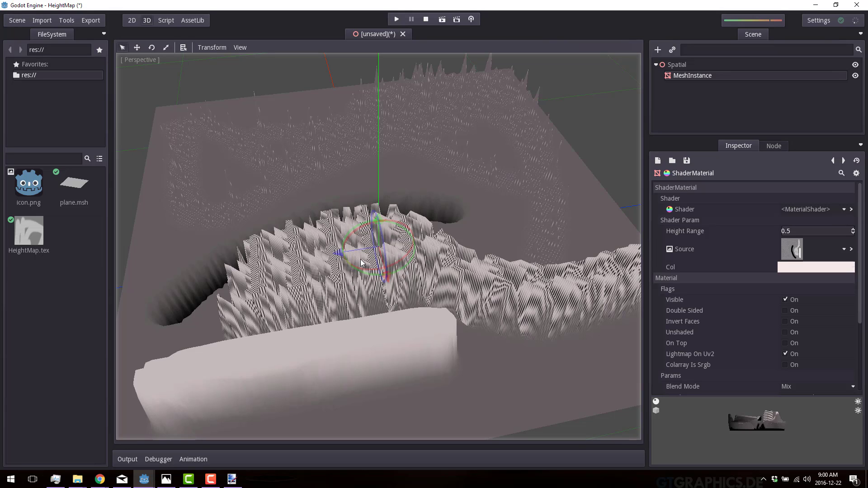
mouse_move(264, 85)
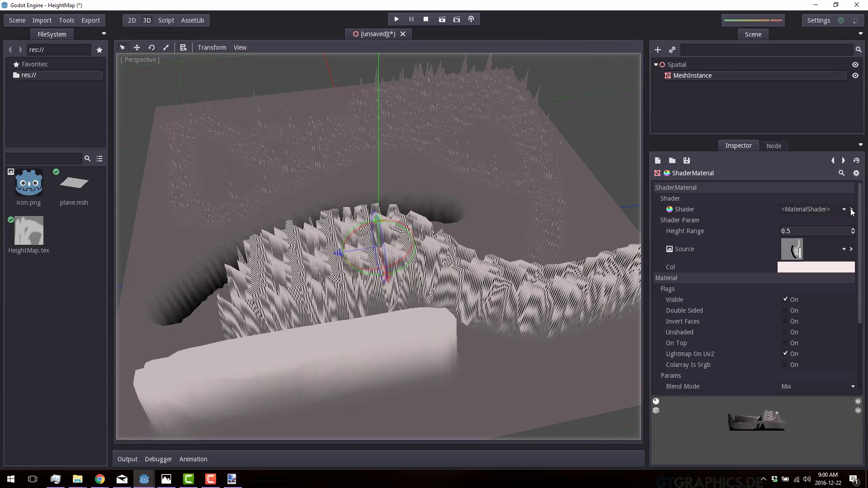
Rename the fragment texture uniform 'source' to 'sourceColor' on lines 1 and 3.
left_click(851, 212)
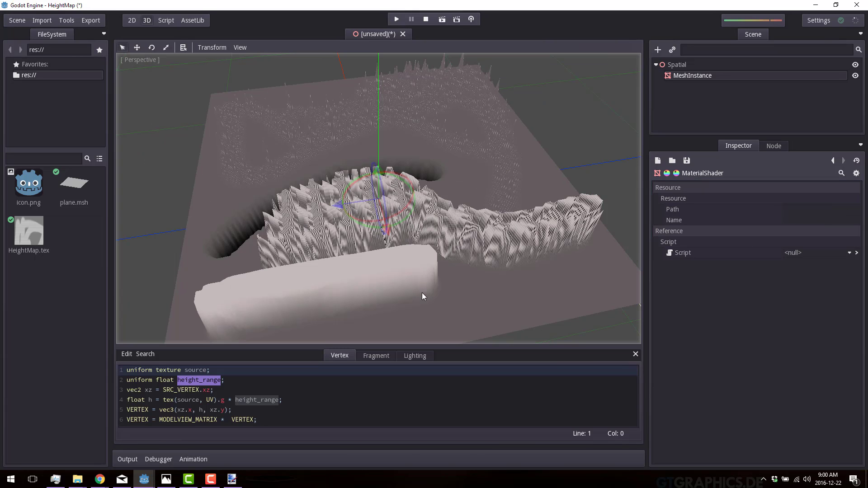
left_click(376, 355)
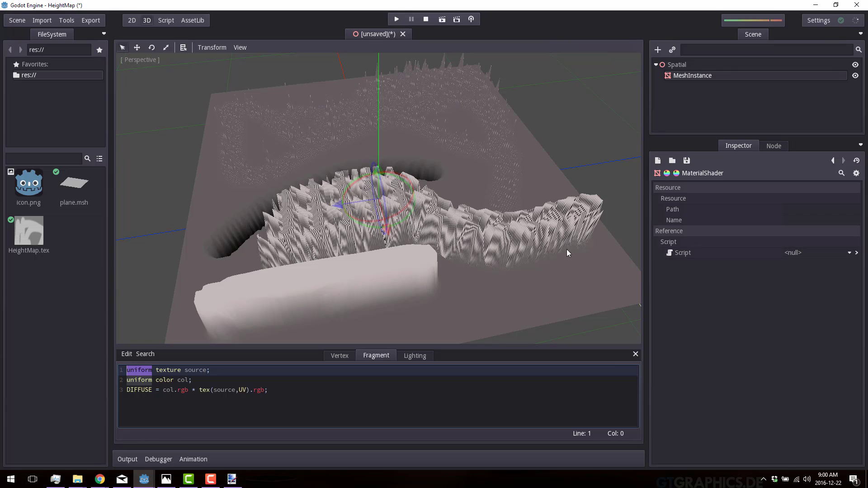
mouse_move(287, 202)
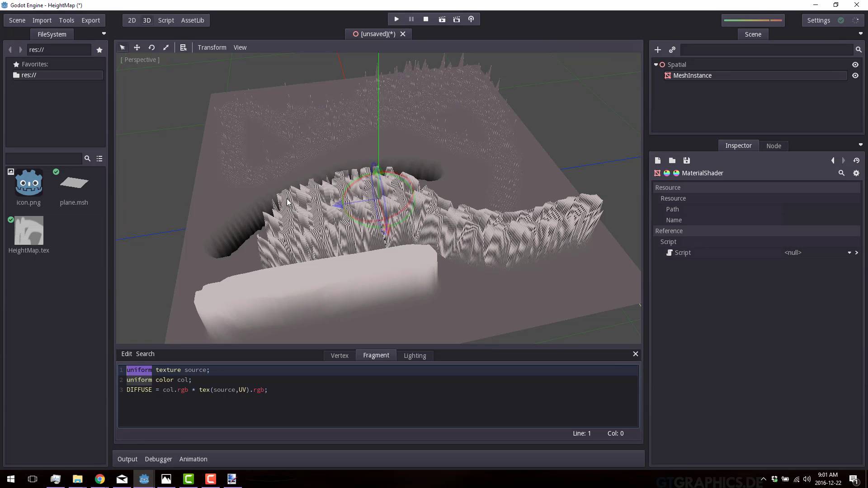
mouse_move(207, 364)
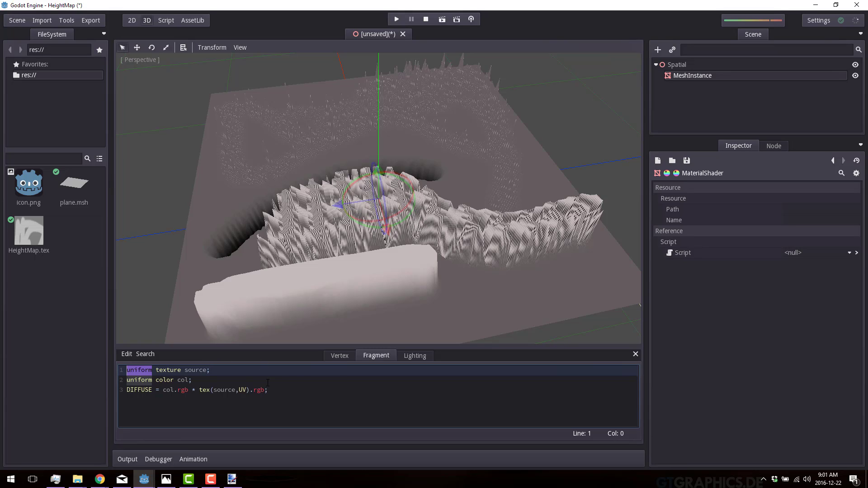
mouse_move(435, 260)
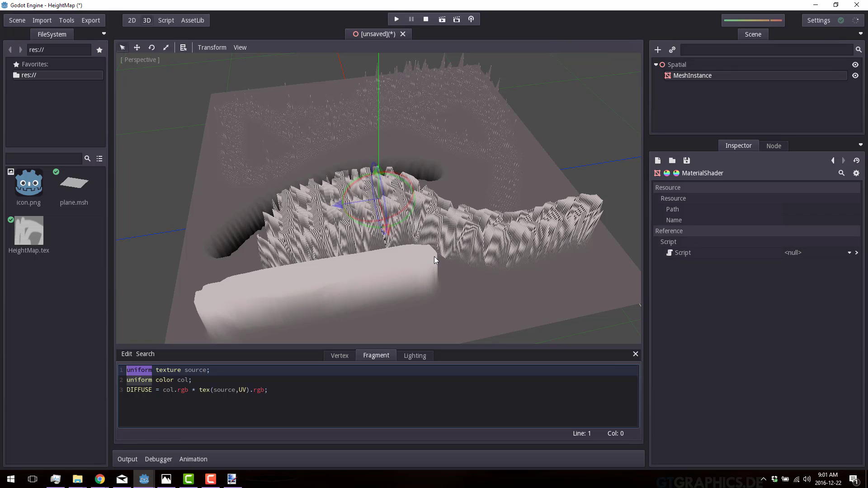
mouse_move(324, 269)
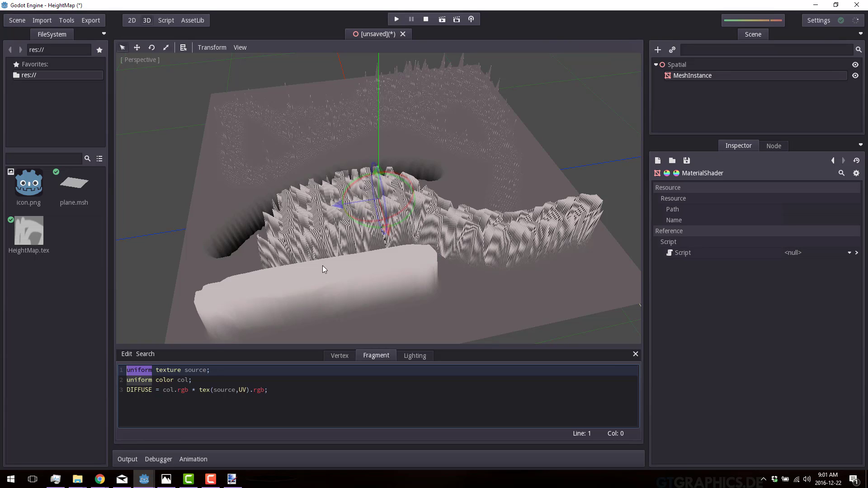
left_click(206, 370)
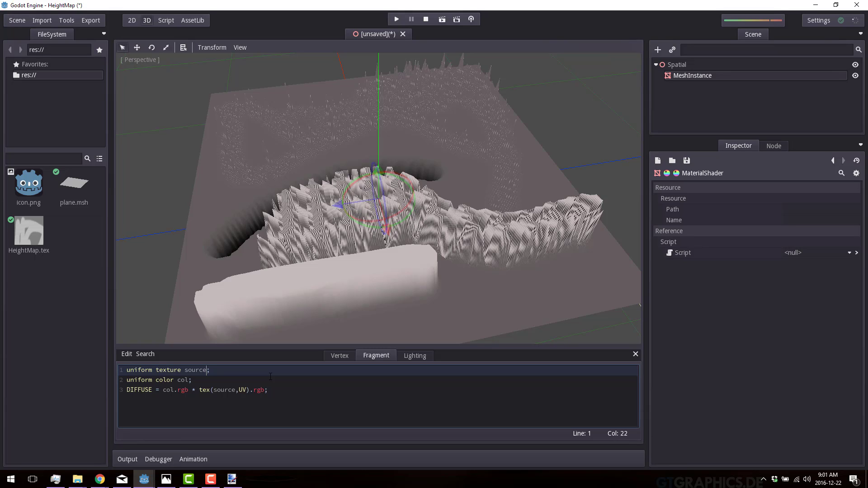
type("Color")
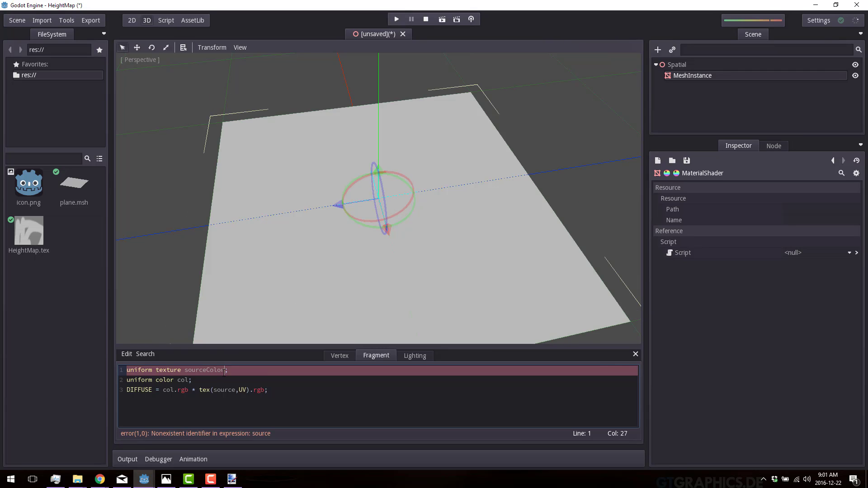
double_click(204, 370)
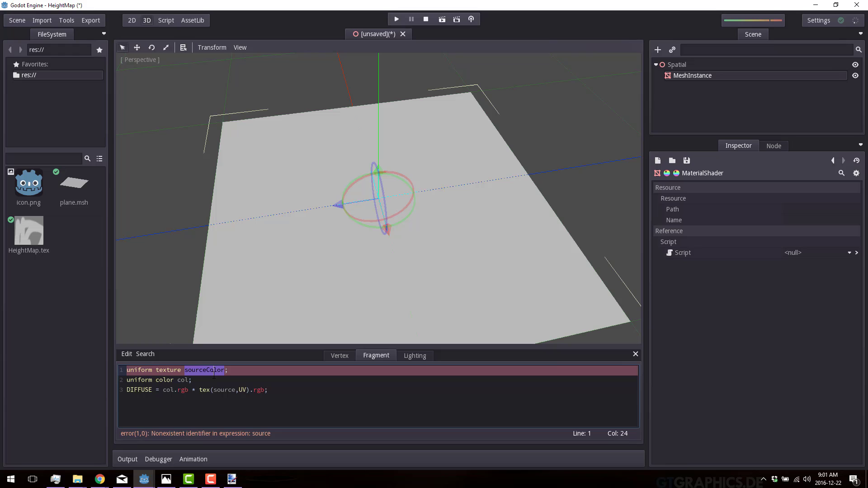
type("Color")
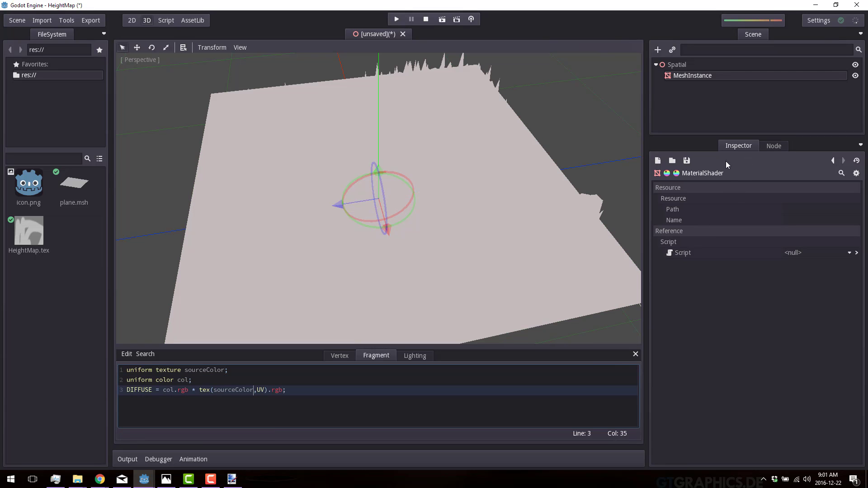
mouse_move(582, 249)
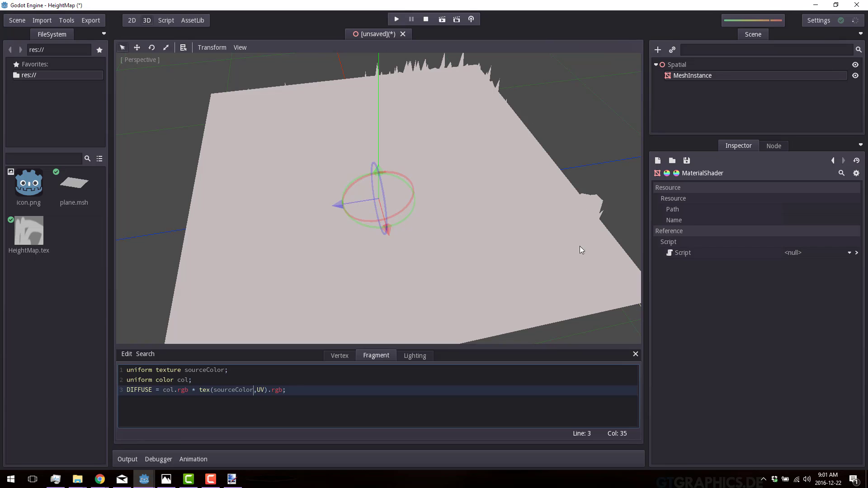
mouse_move(425, 301)
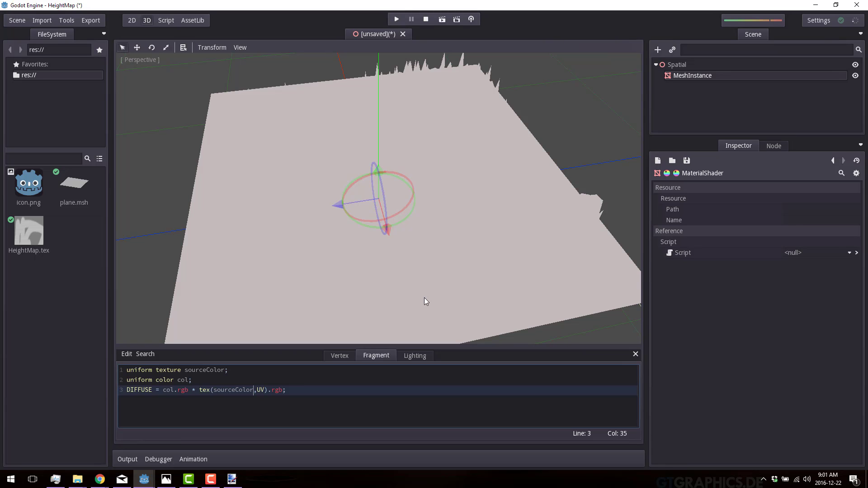
mouse_move(661, 279)
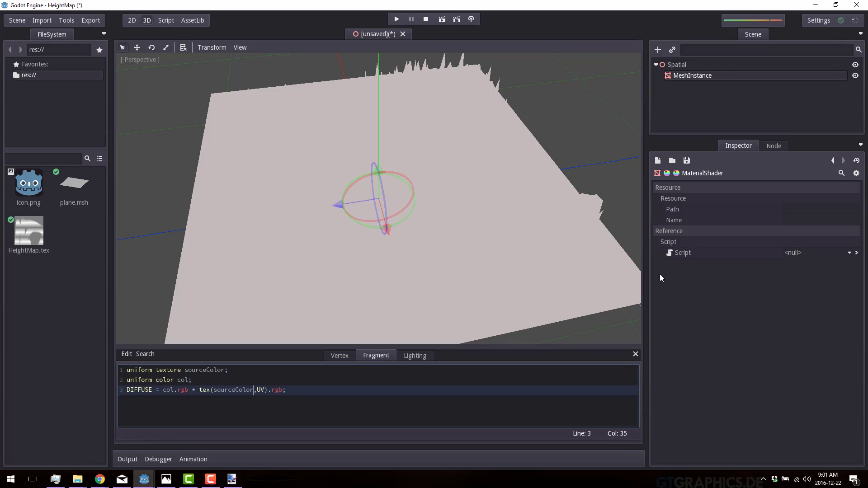
mouse_move(674, 219)
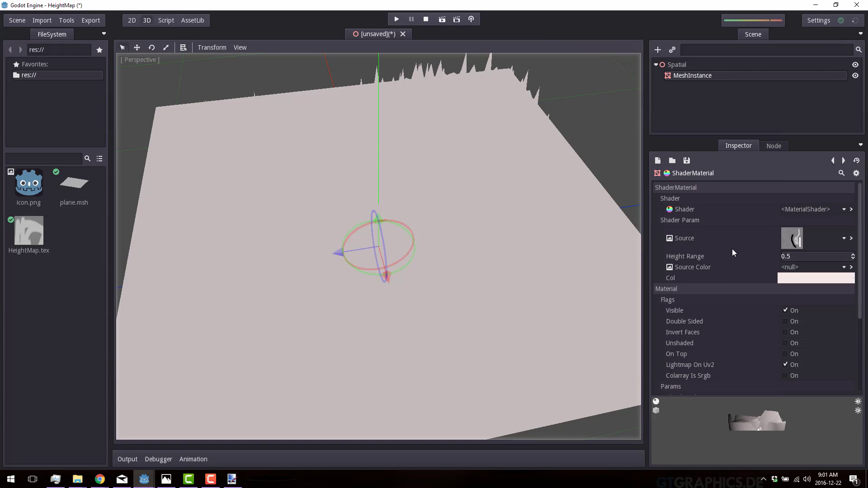
mouse_move(838, 269)
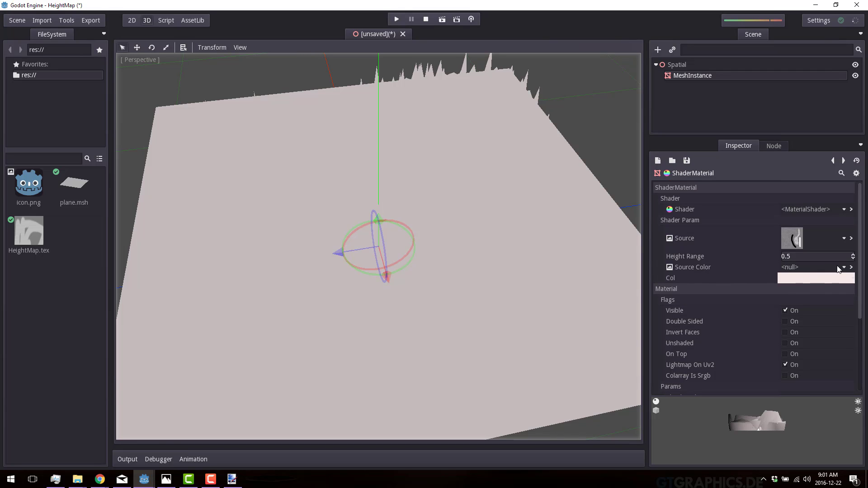
Load icon.png into the Source Color texture parameter.
left_click(843, 267)
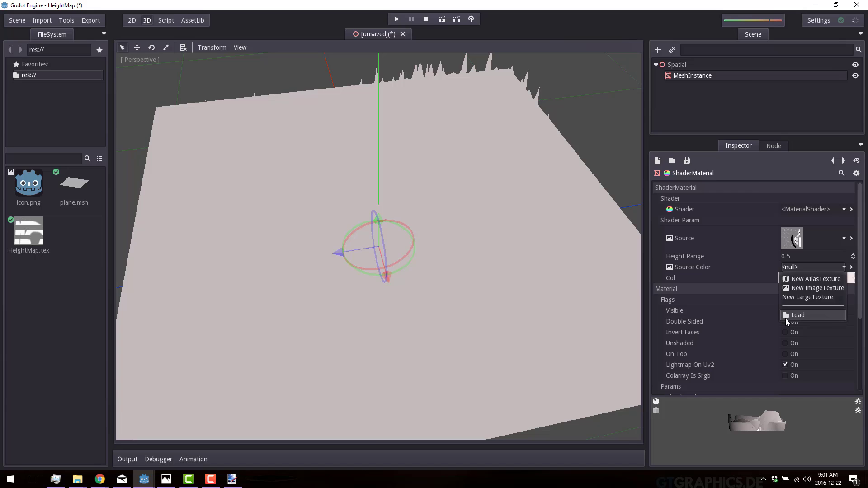
left_click(798, 314)
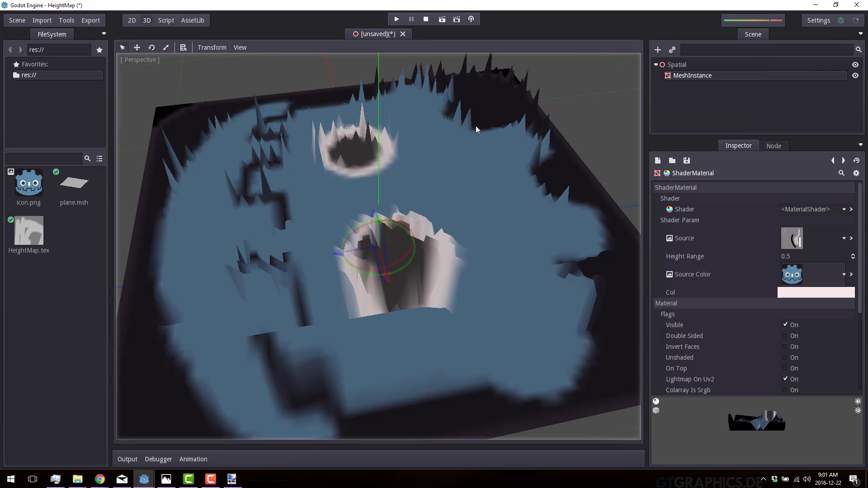